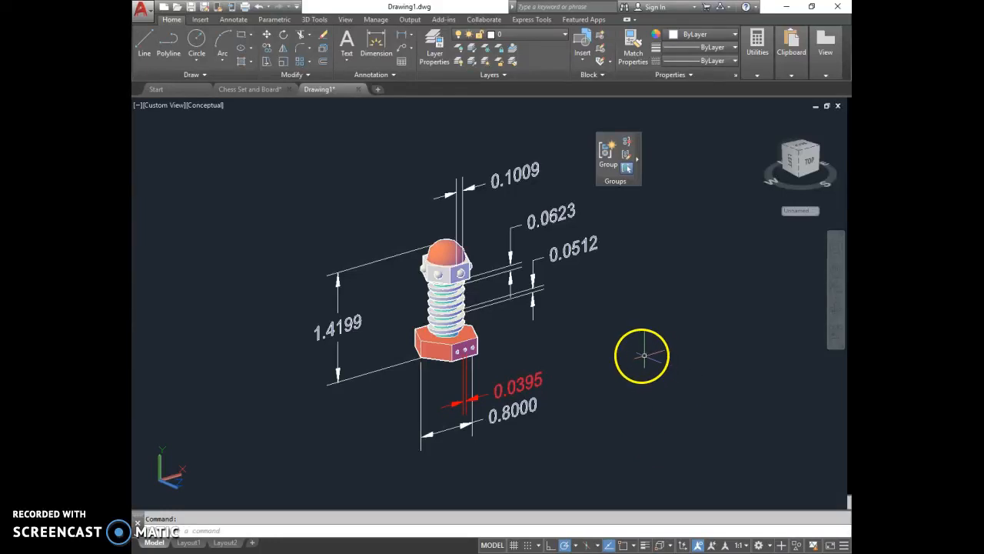
mouse_move(612, 339)
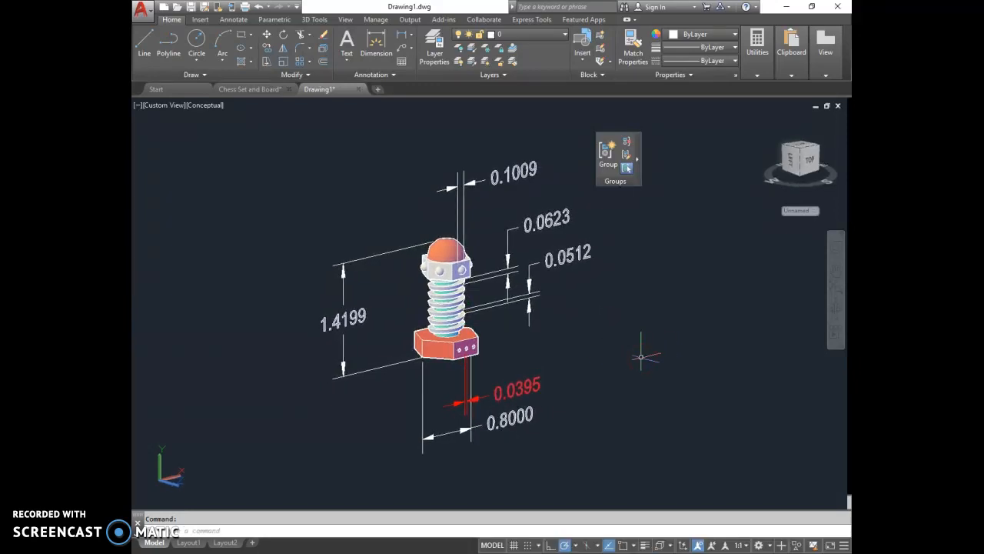
mouse_move(644, 356)
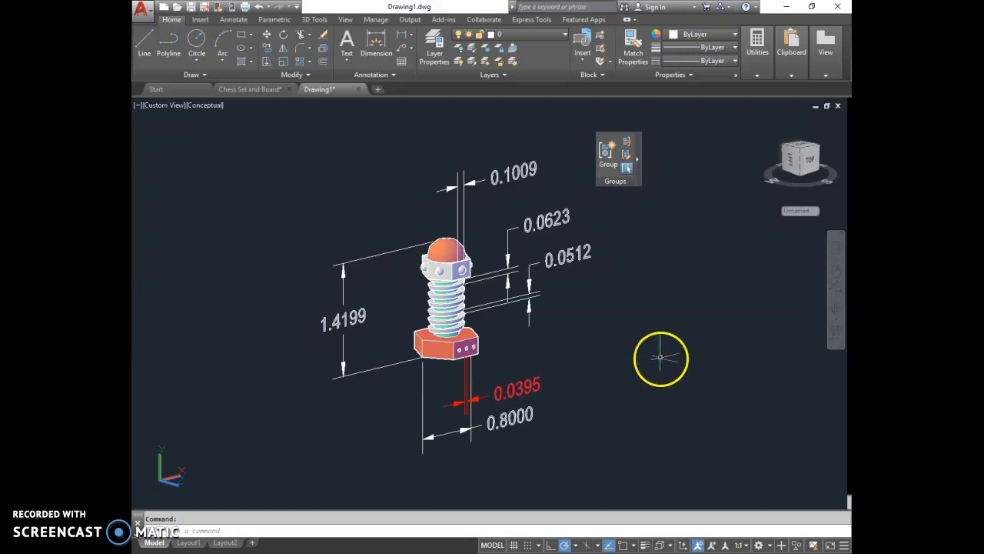
mouse_move(635, 392)
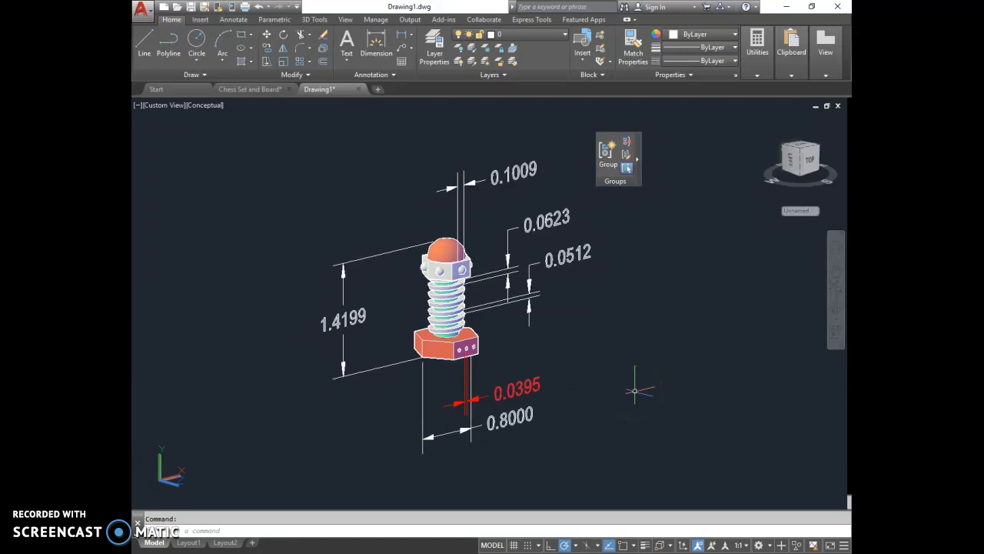
mouse_move(643, 369)
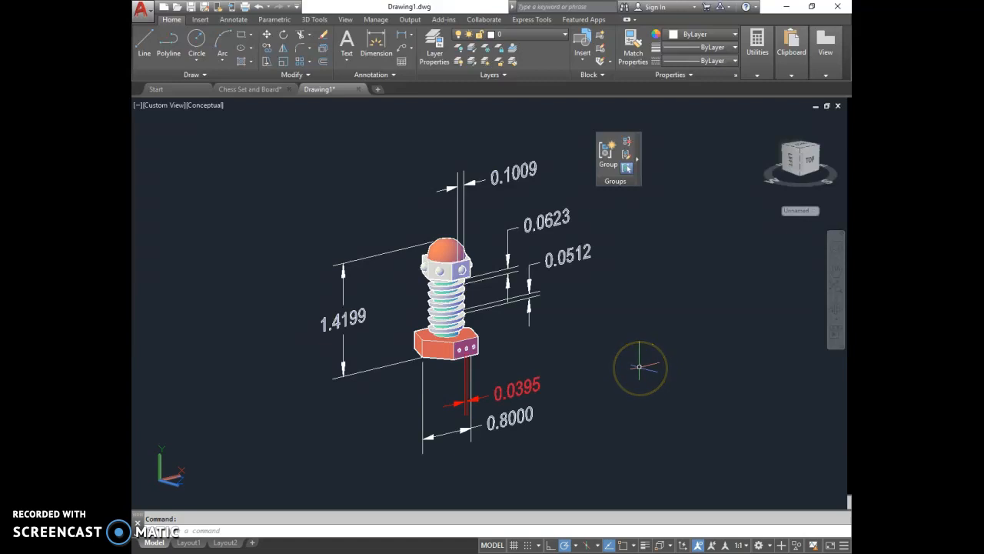
mouse_move(638, 368)
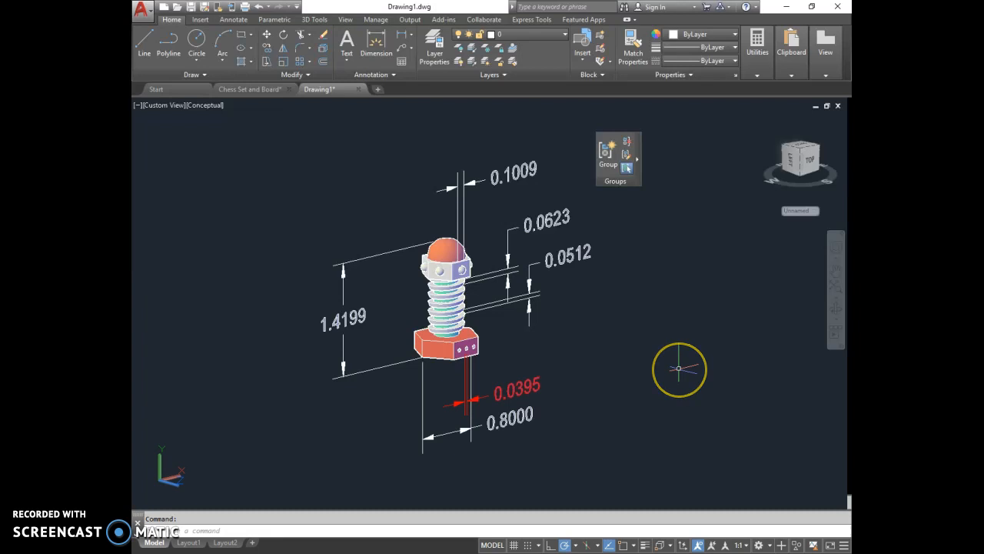
mouse_move(652, 361)
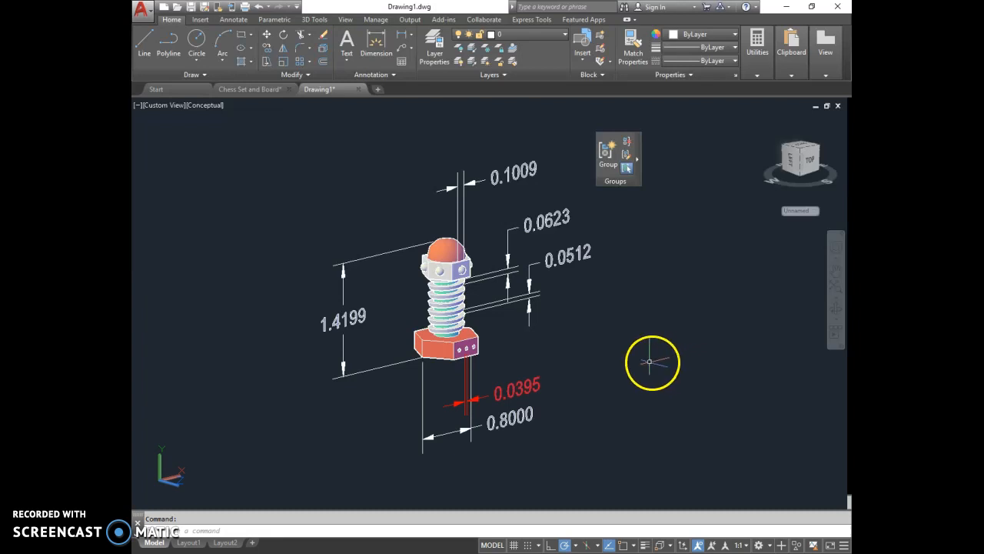
mouse_move(587, 365)
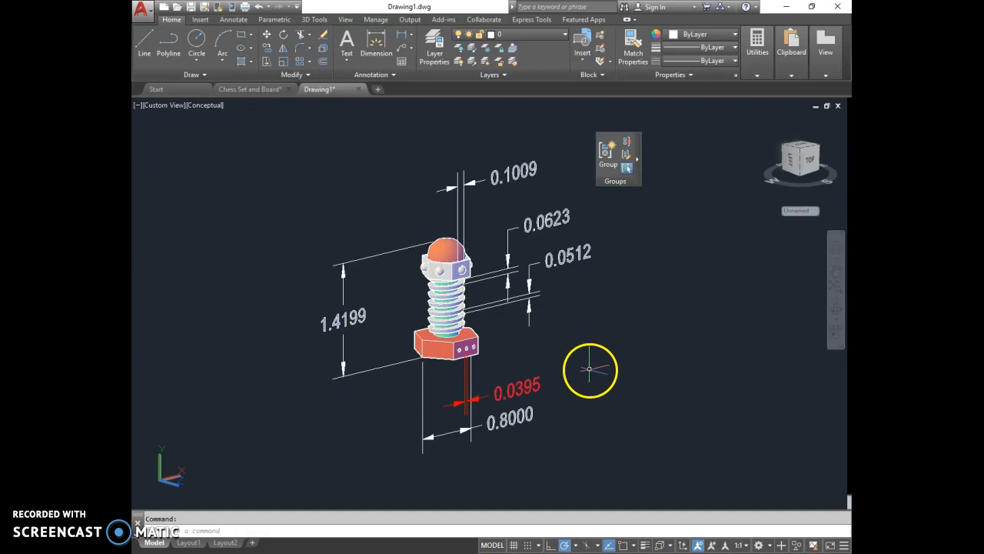
mouse_move(572, 369)
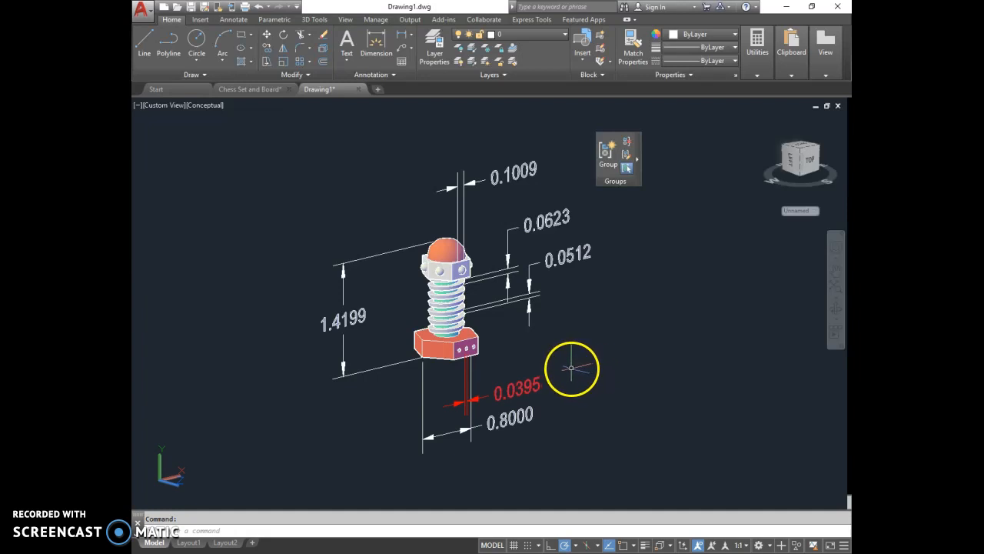
mouse_move(544, 361)
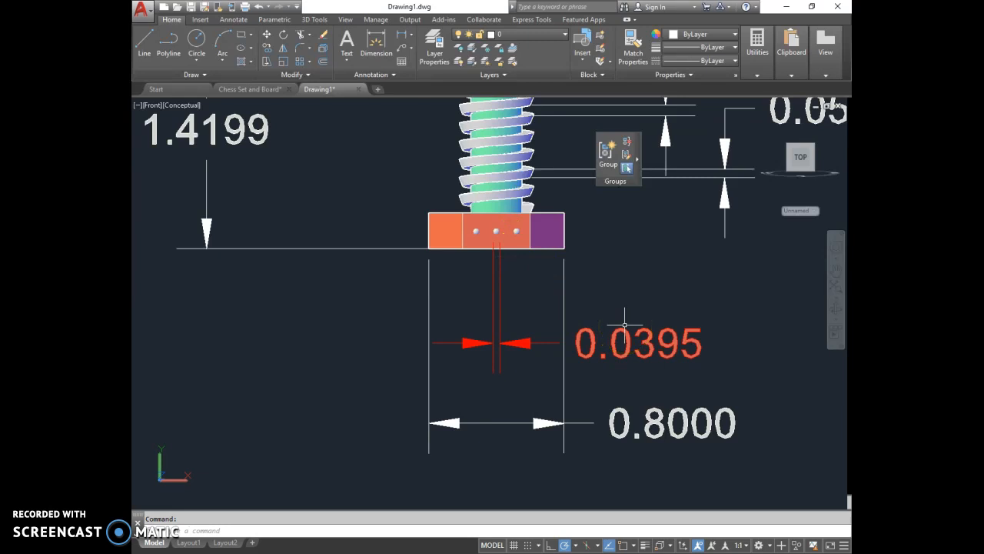
mouse_move(560, 269)
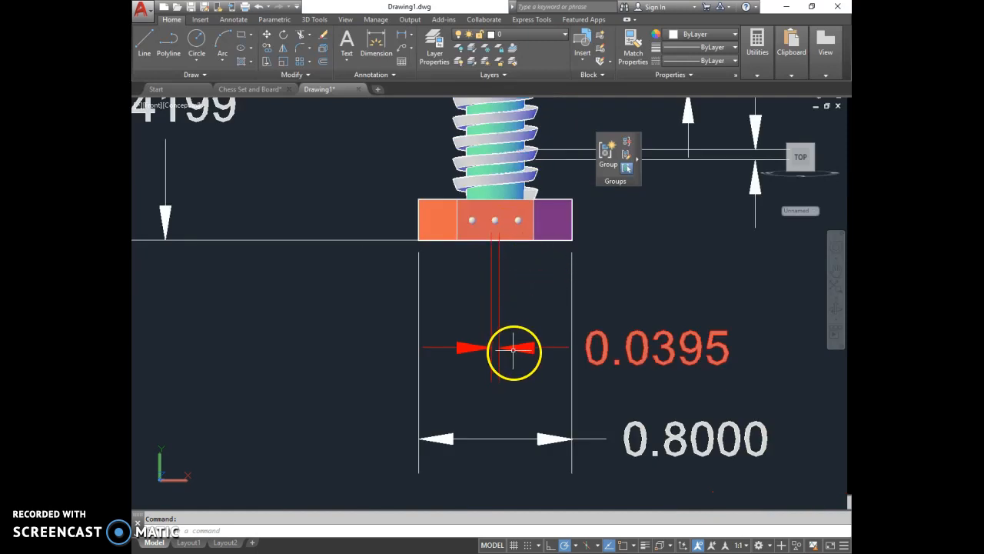
Switch to a front view framing the pawn's base and its three small dots
click(510, 352)
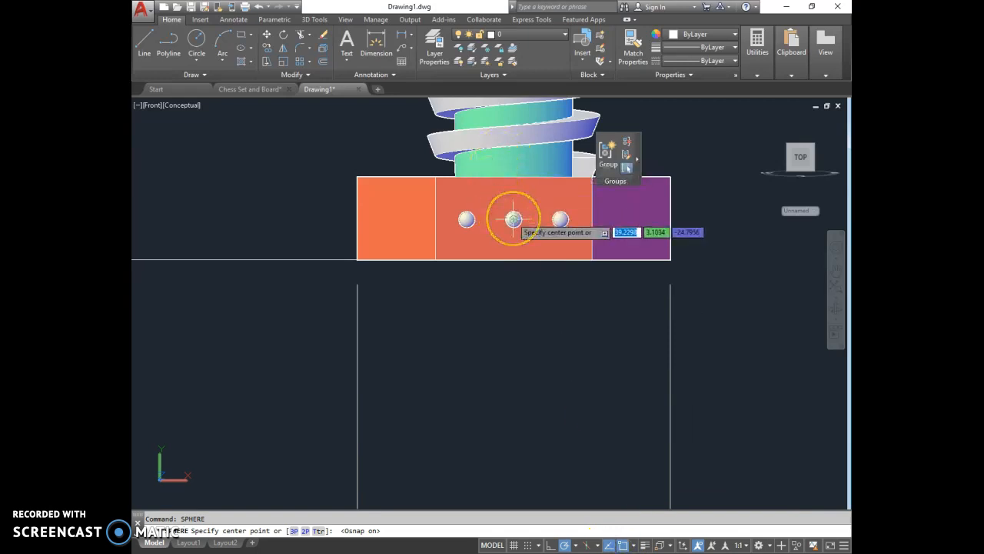
Place spheres on the base dots, erasing the oversized right one and redrawing the left and right spheres
click(513, 221)
text(.05)
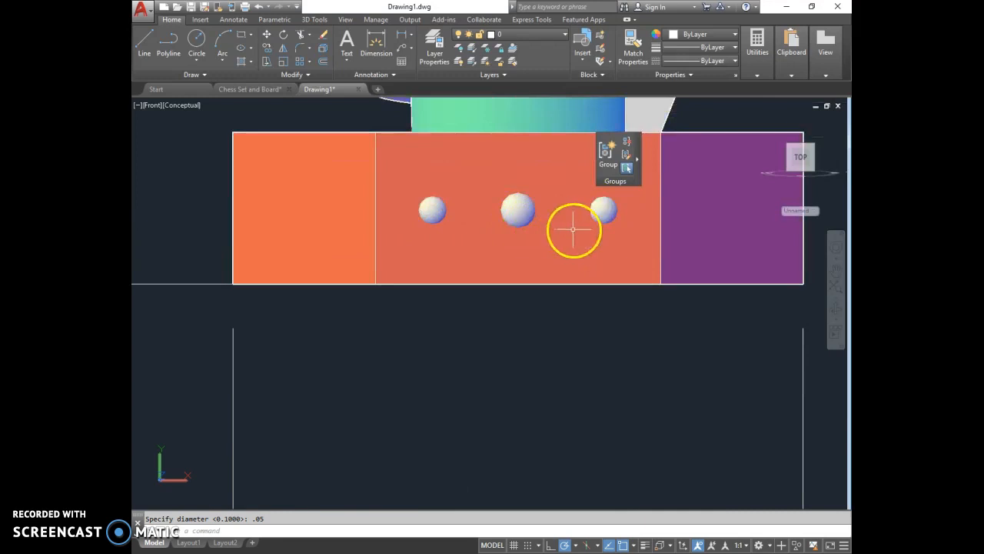
mouse_move(606, 223)
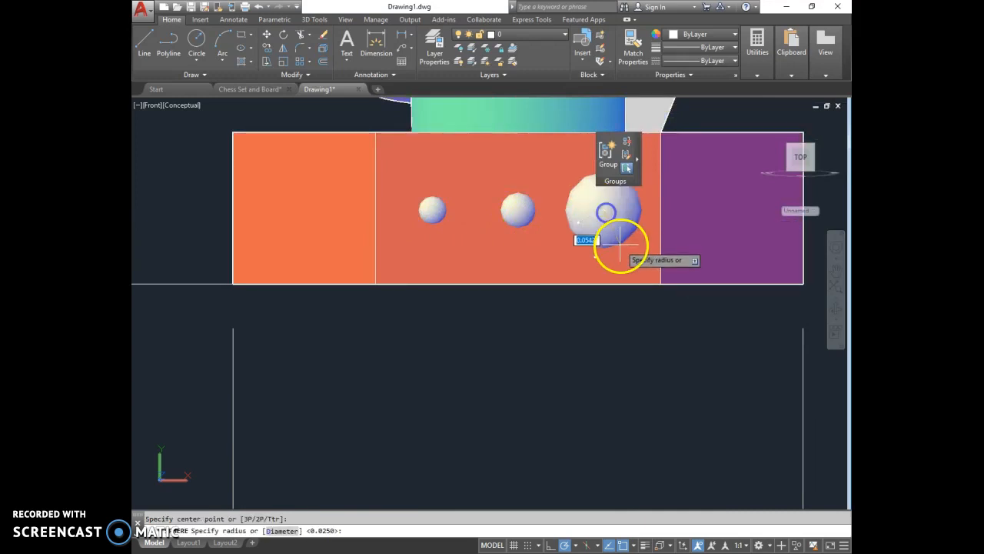
text(.01)
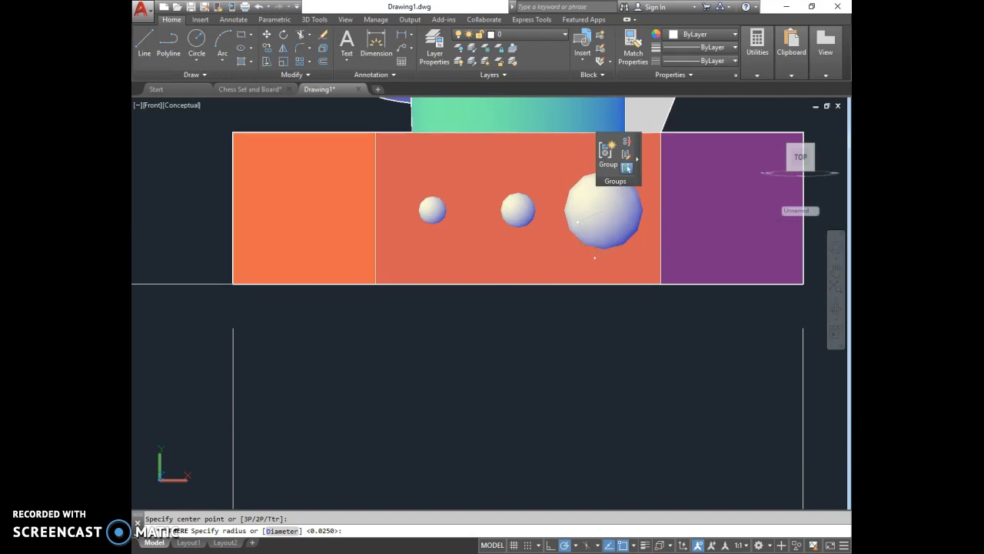
click(619, 240)
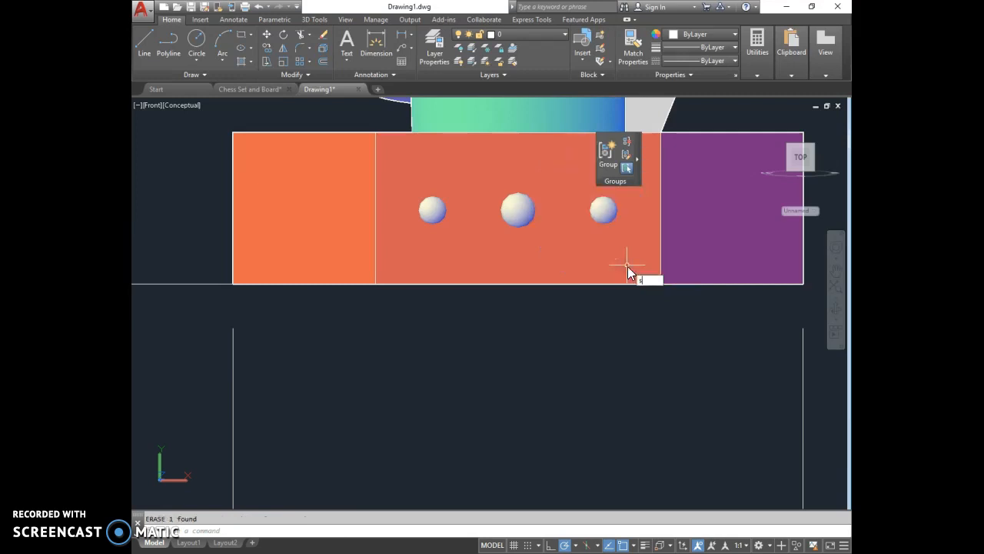
click(603, 209)
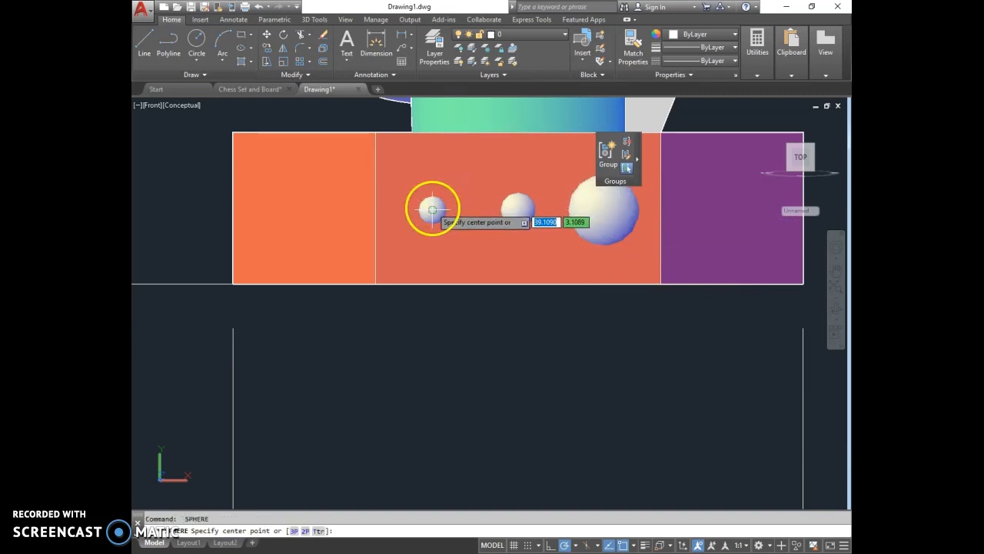
click(433, 209)
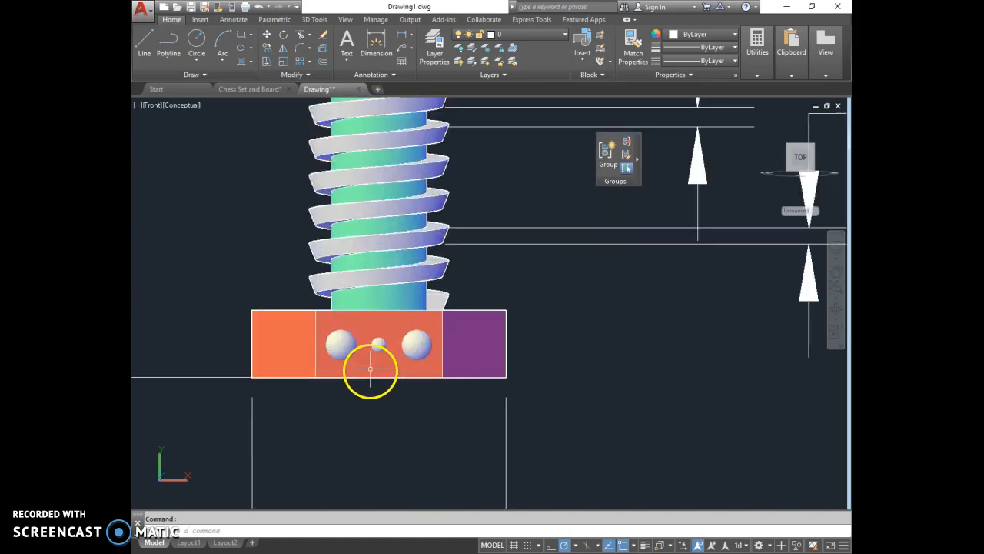
mouse_move(384, 345)
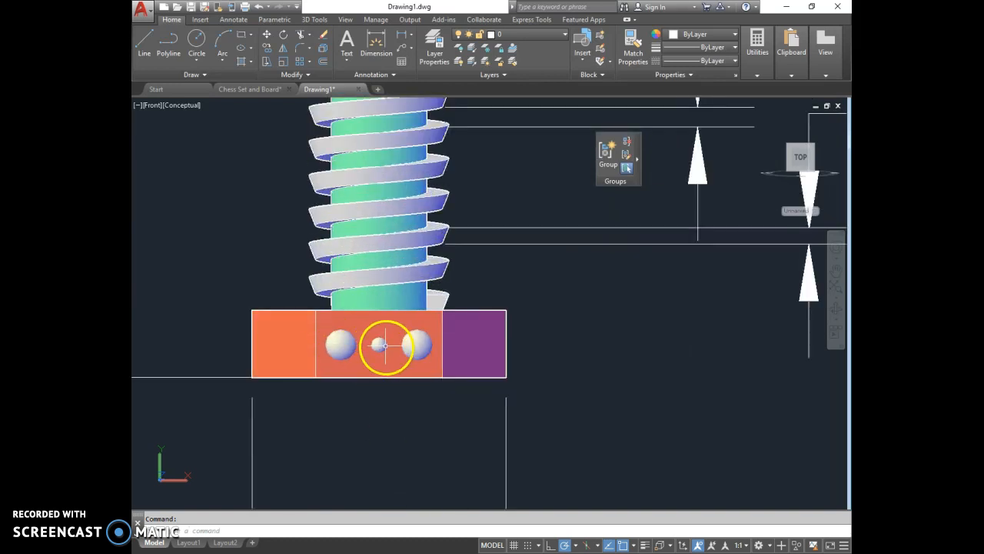
Erase the small middle sphere and start a new SPHERE at its centre to match the outer two
text(S)
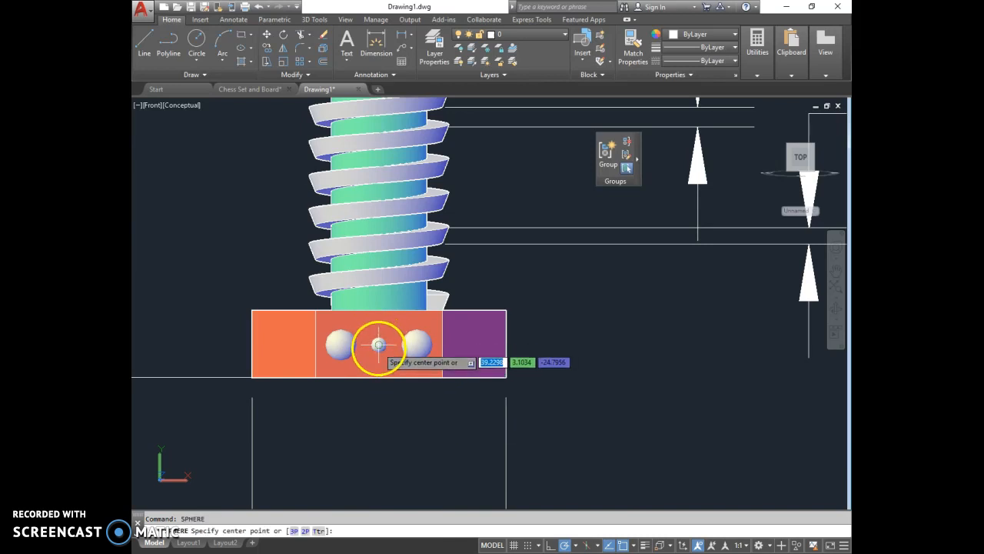
click(377, 344)
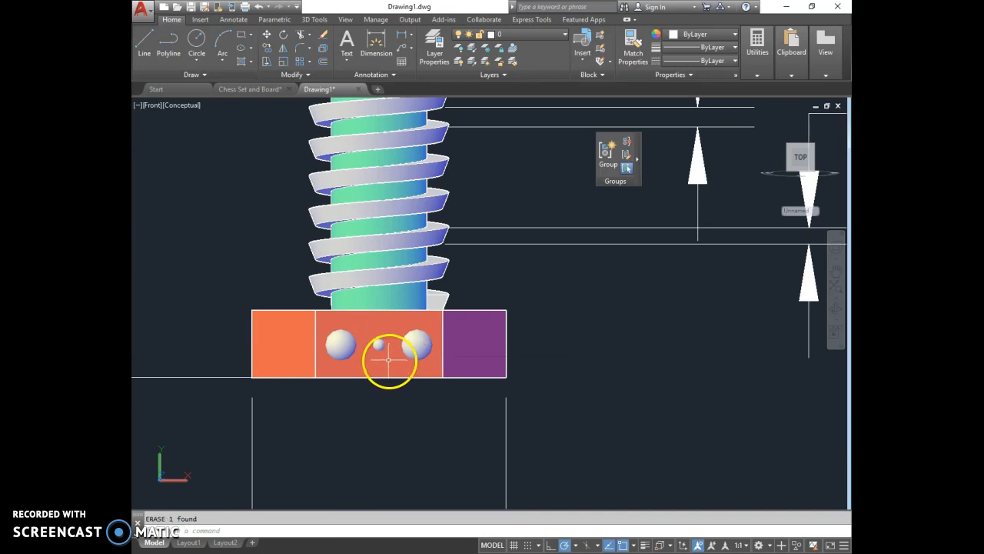
text(SP)
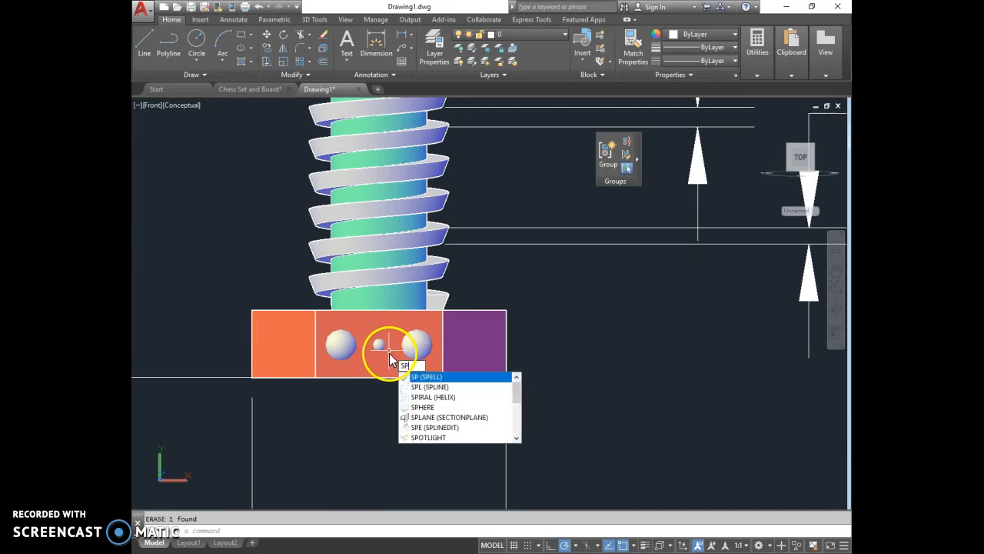
click(421, 406)
text(.1)
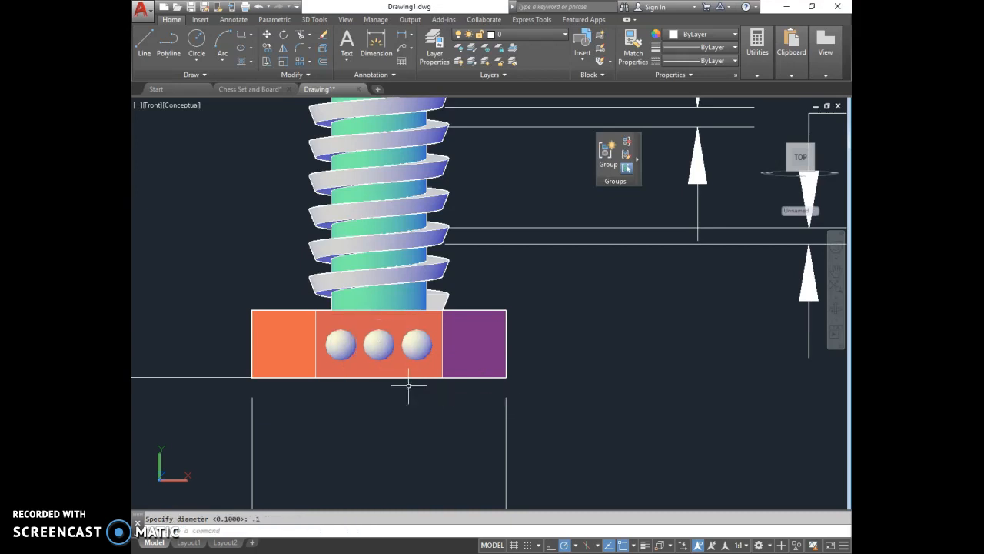
mouse_move(561, 356)
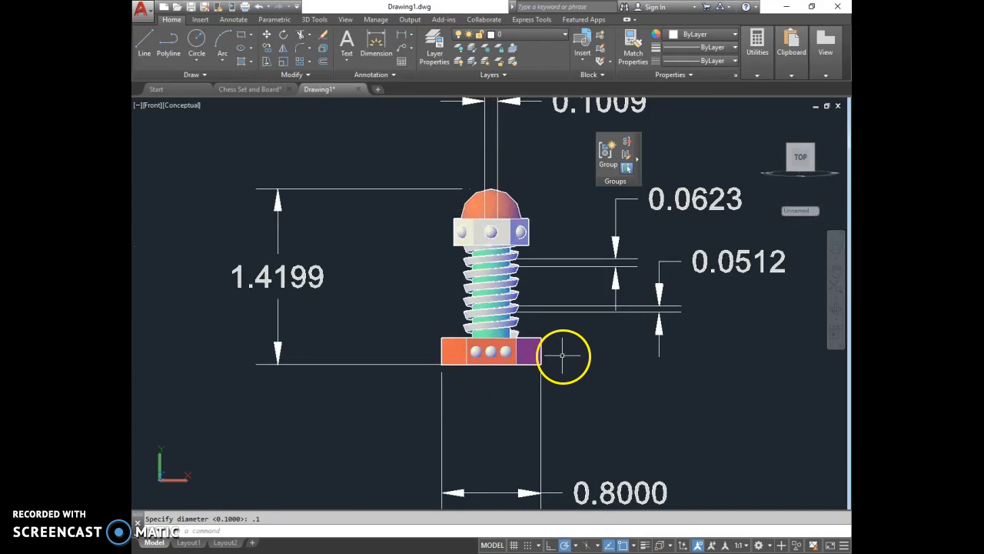
mouse_move(561, 344)
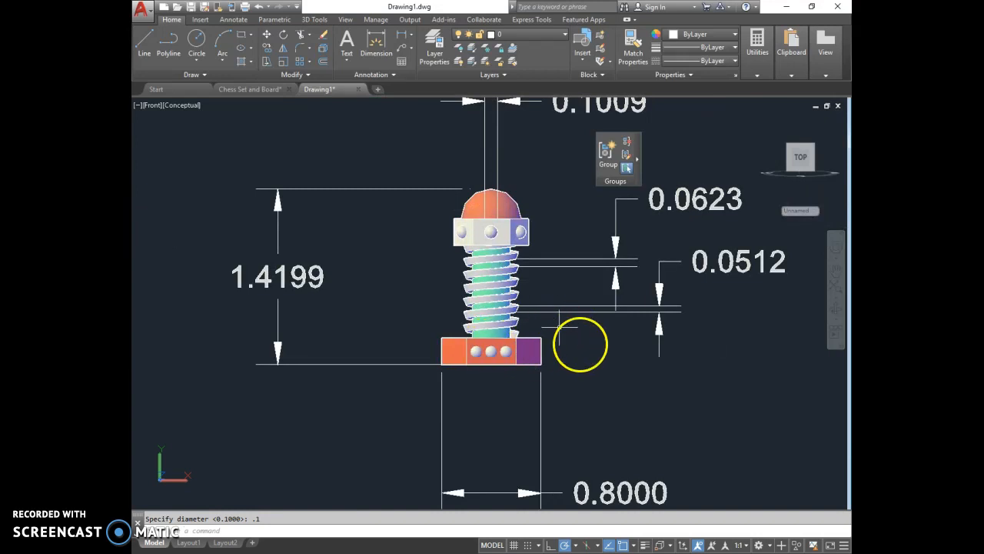
mouse_move(744, 239)
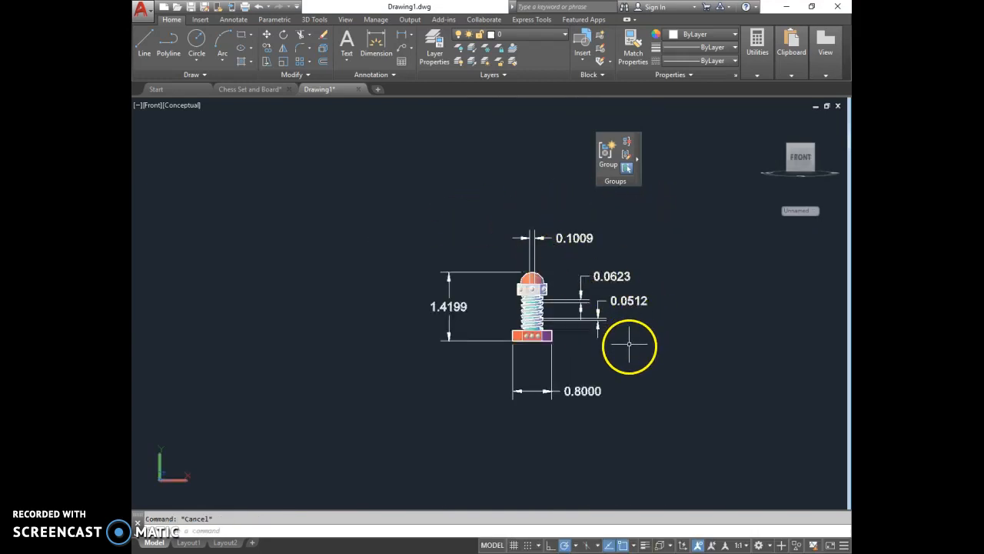
mouse_move(561, 344)
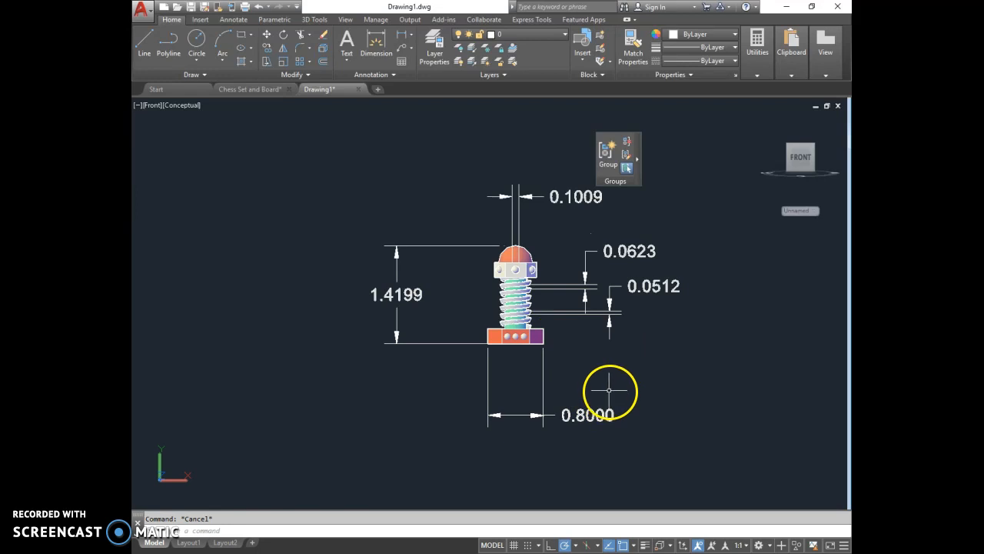
mouse_move(572, 352)
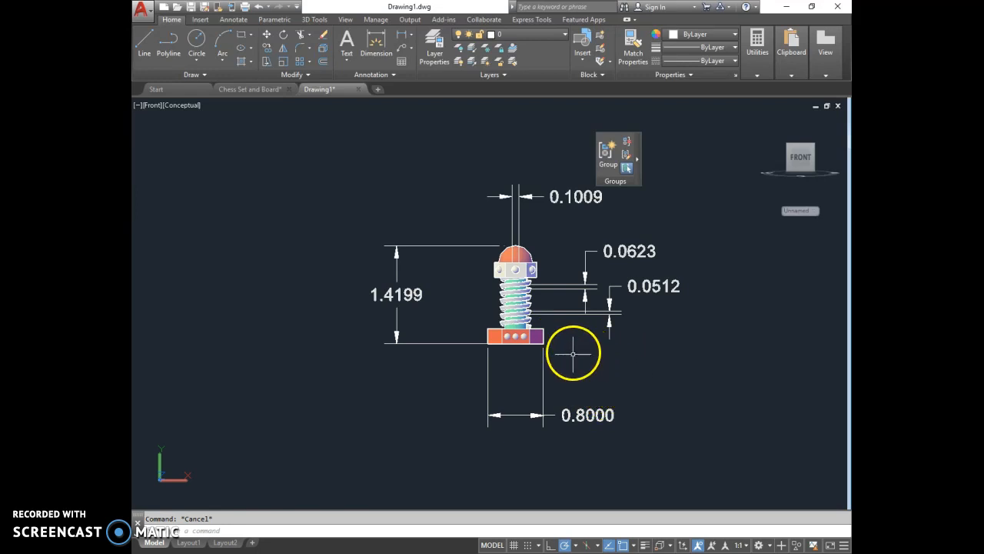
mouse_move(406, 39)
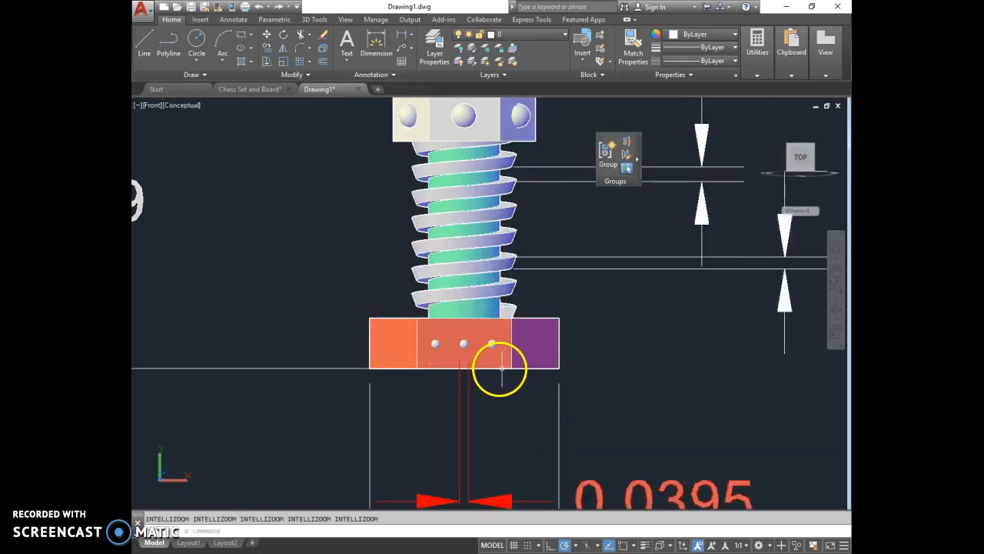
Finish placing the three spheres in the base holes and zoom out to the full model
scroll(down, 3)
text(SHPNAME)
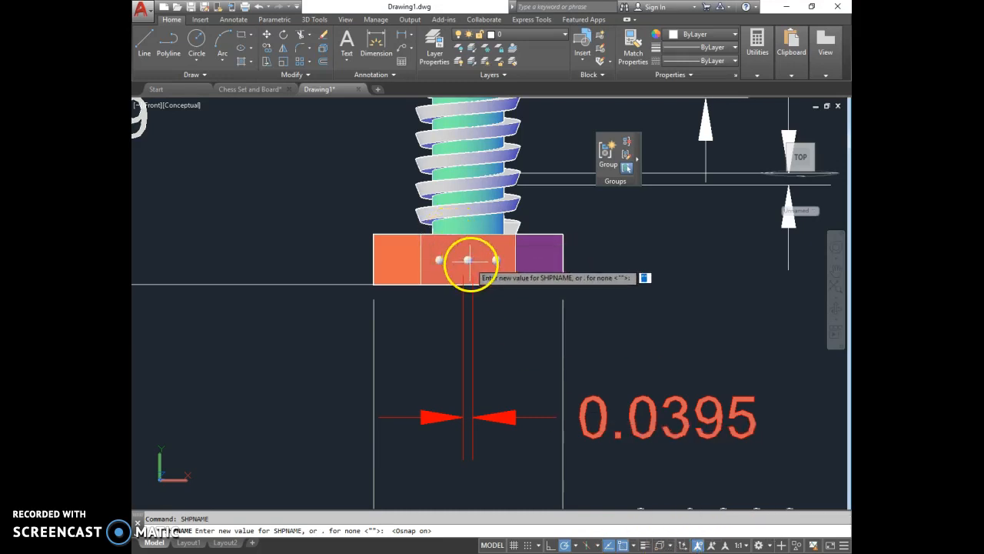
key(Escape)
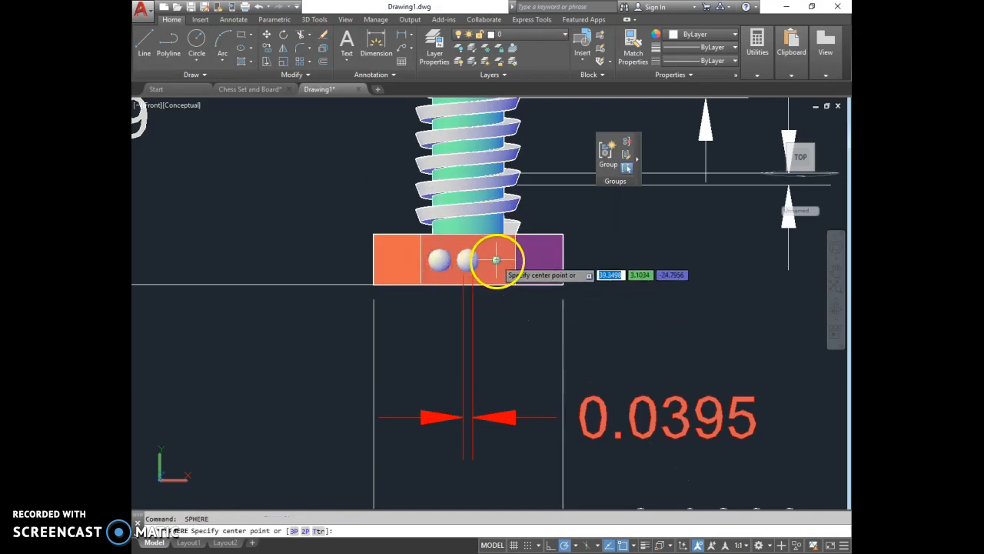
key(Escape)
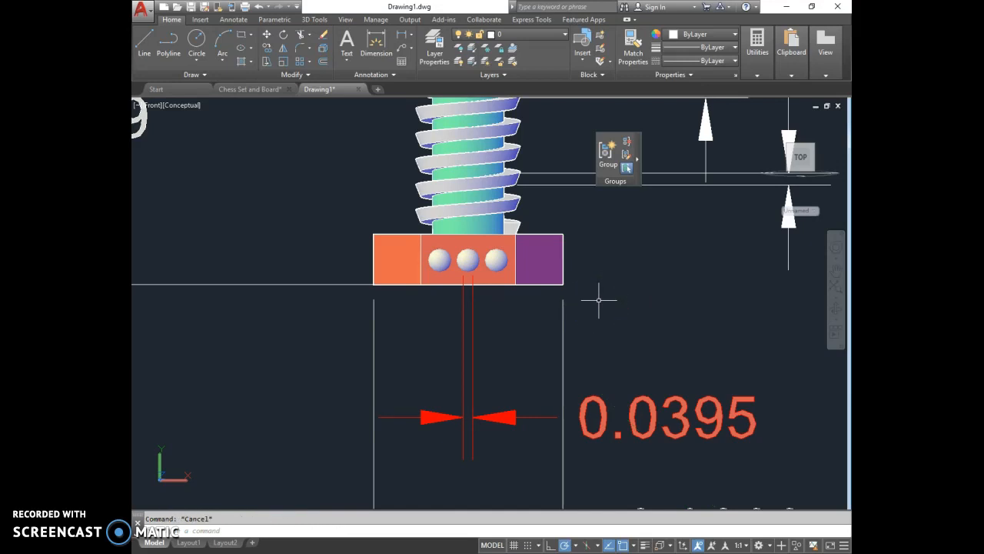
mouse_move(570, 403)
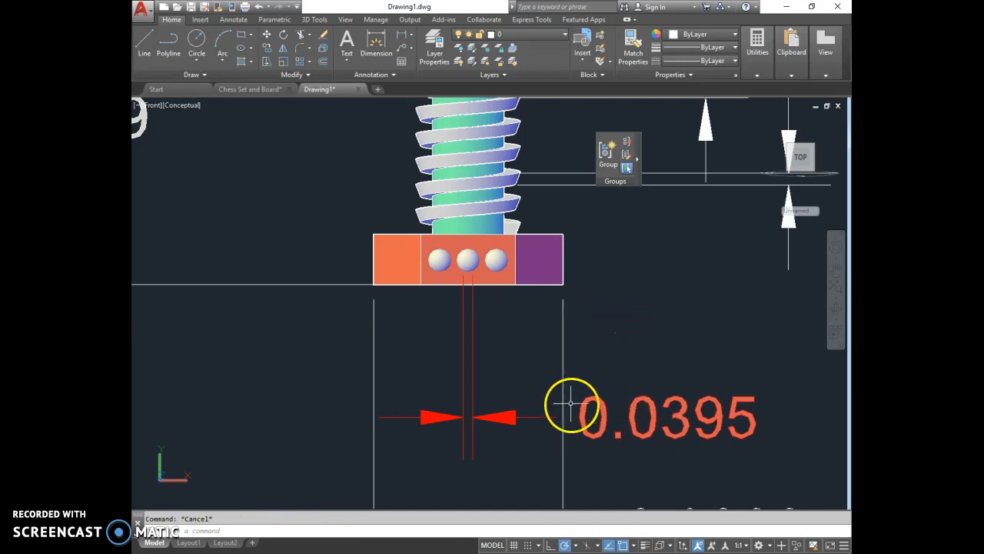
scroll(down, 3)
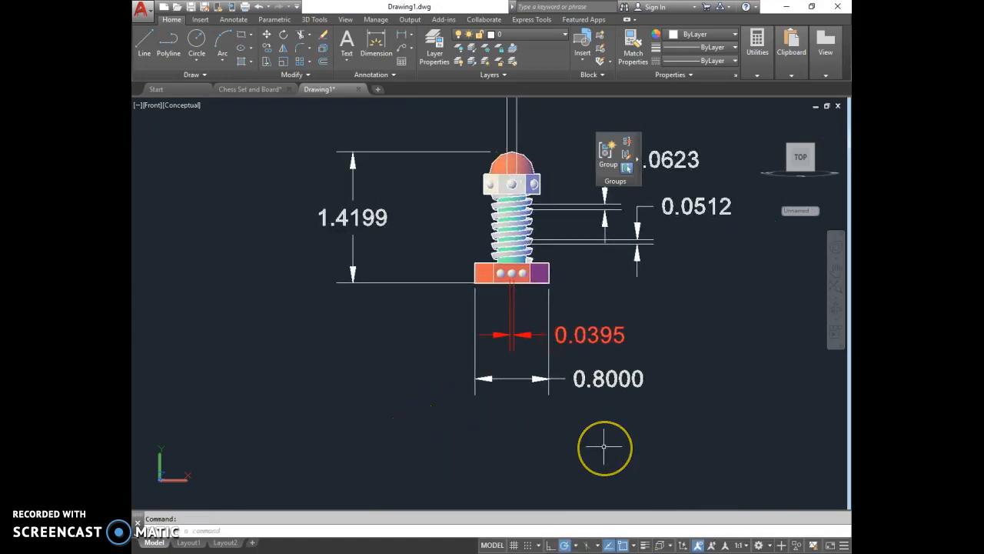
mouse_move(602, 445)
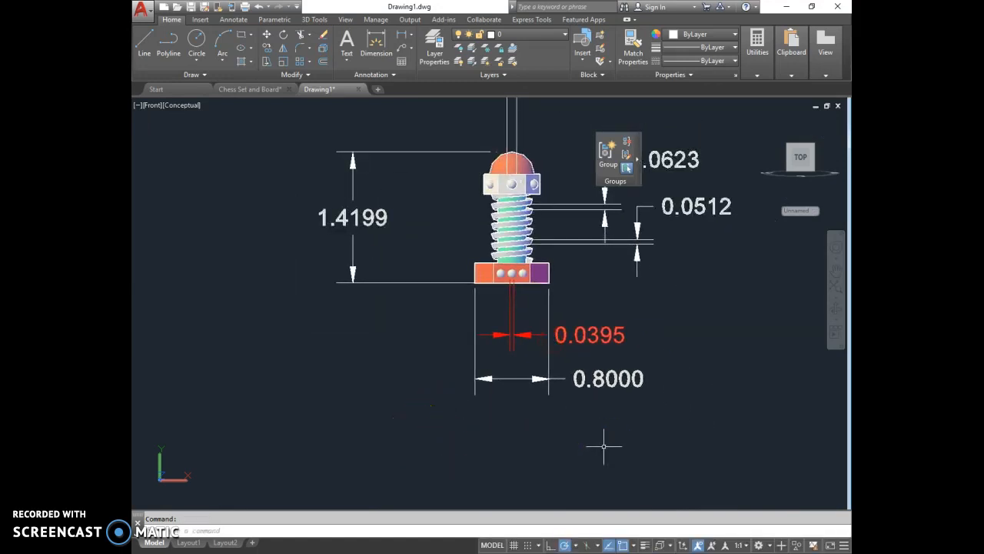
mouse_move(661, 384)
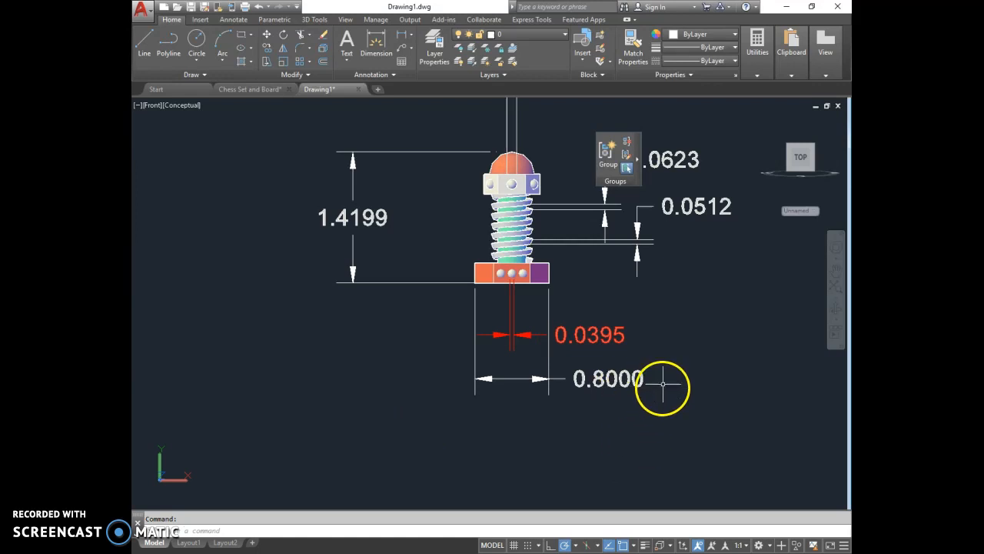
mouse_move(577, 284)
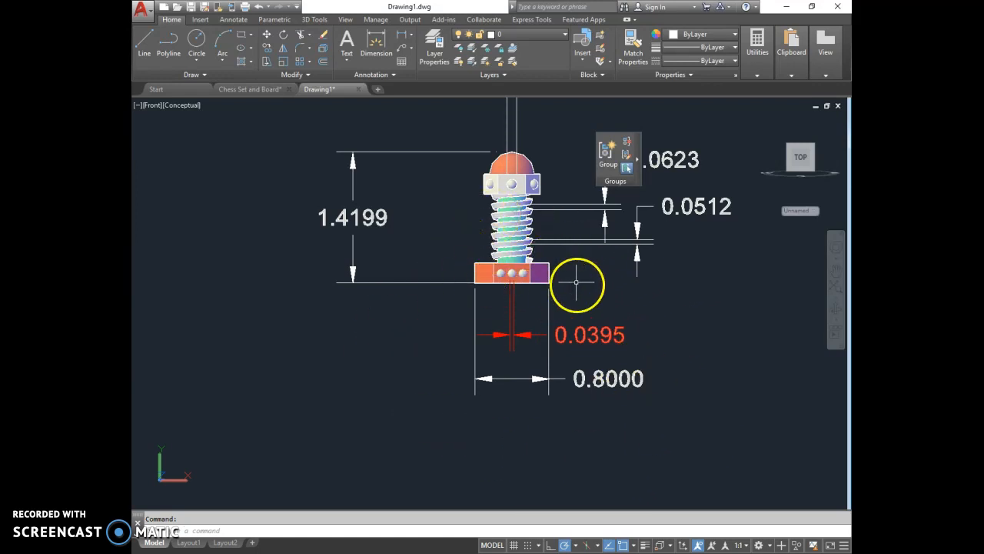
scroll(down, 3)
text(u)
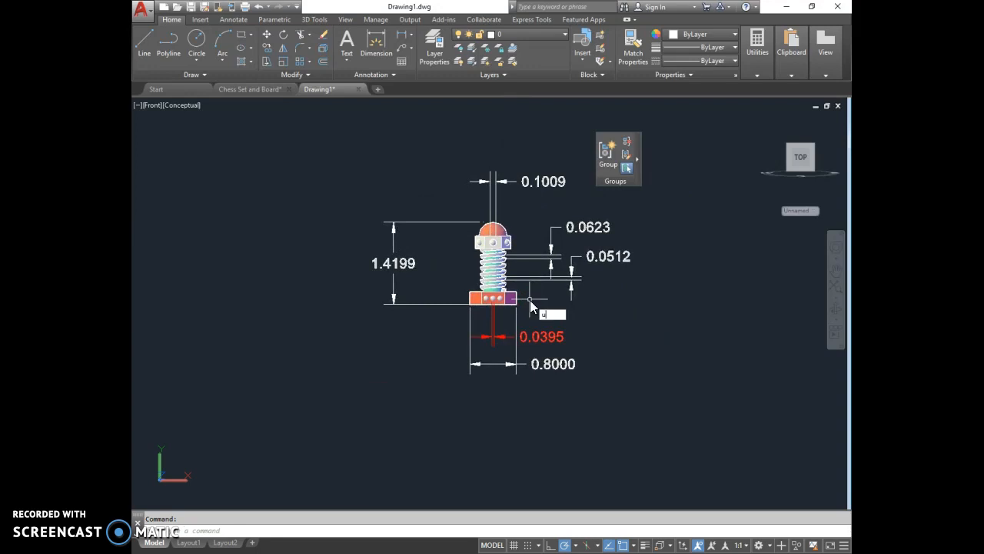
text(NI)
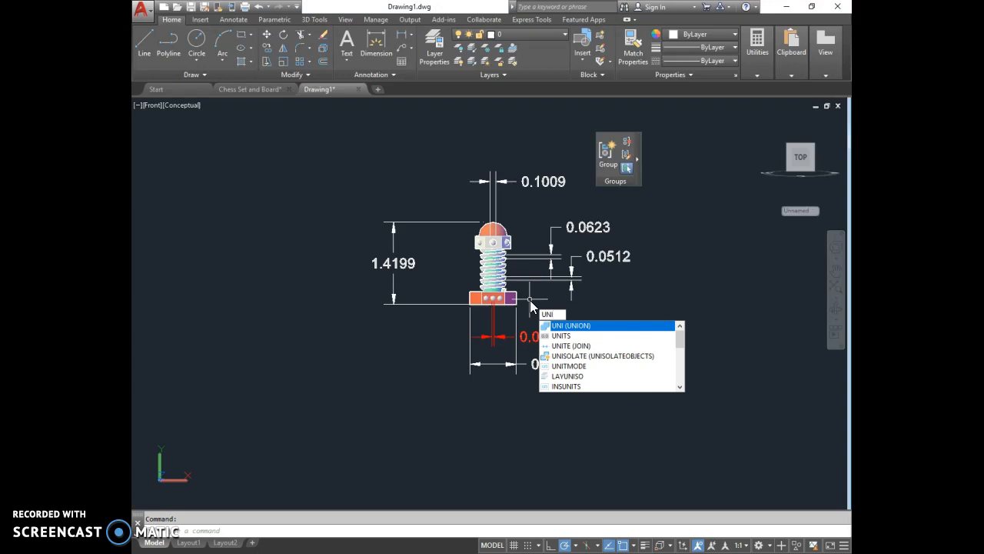
click(571, 326)
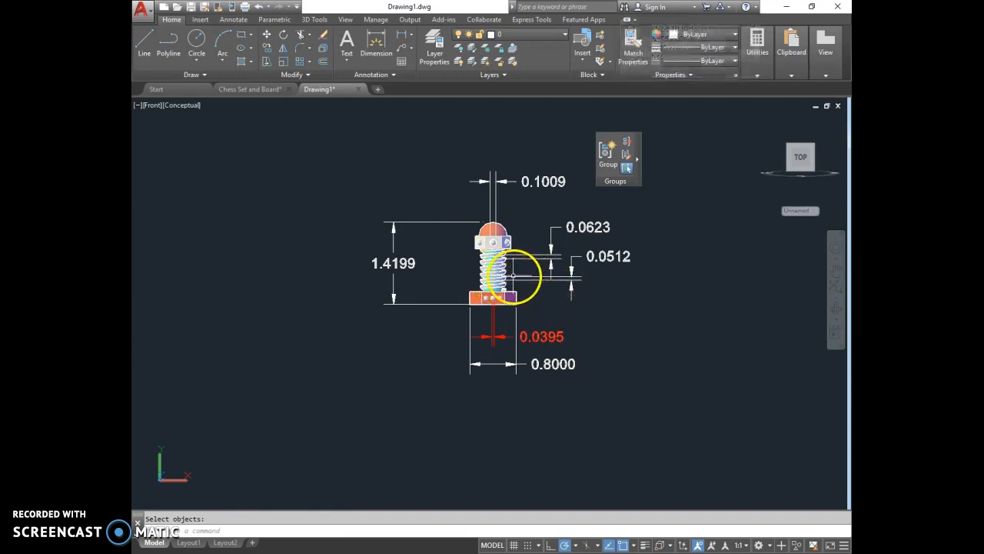
click(495, 269)
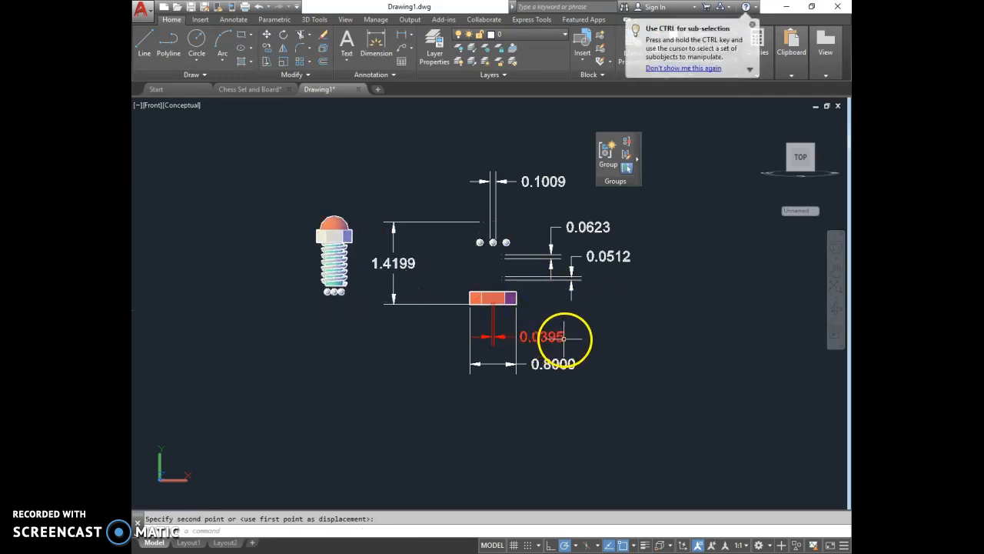
mouse_move(535, 231)
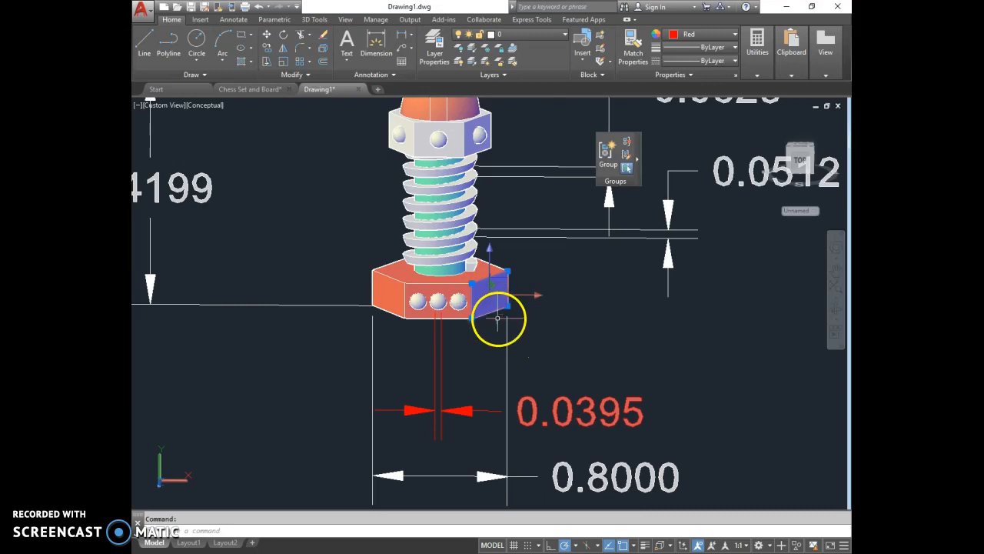
Orbit to an upper 3D angle showing the spheres set in the pawn's base
drag(498, 317, 588, 307)
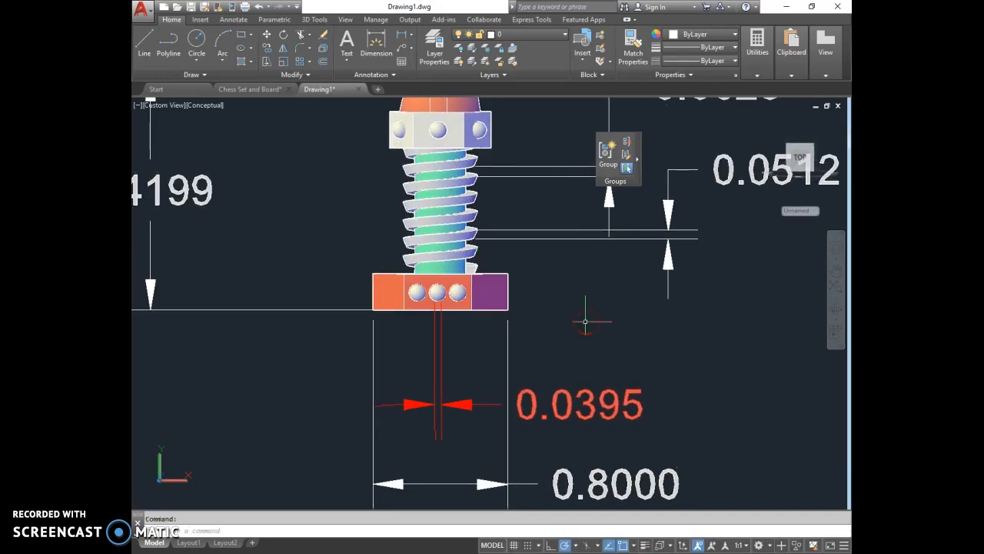
click(489, 292)
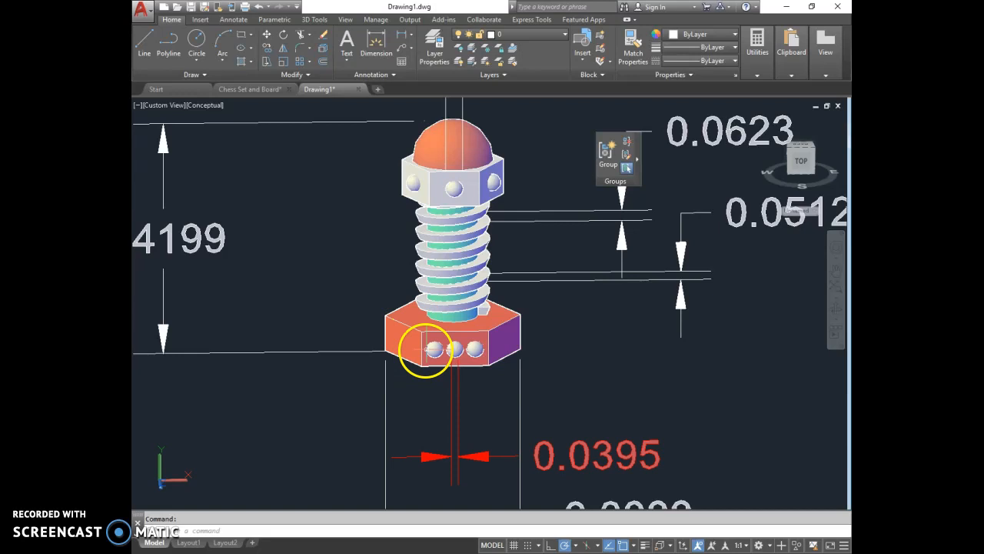
Run SURFSCULPT from the SU list and start window-selecting the pawn's parts
text(SURFSCULPT)
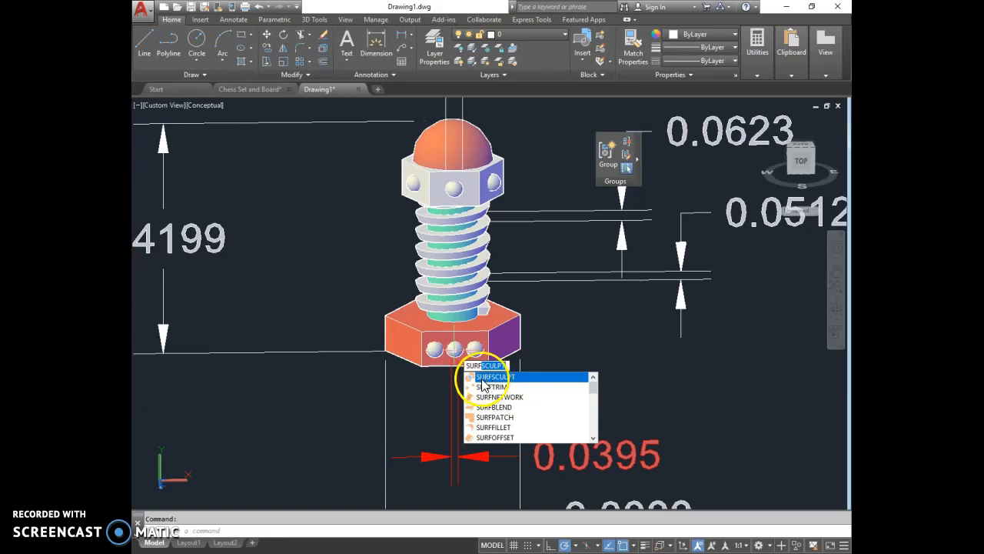
click(495, 375)
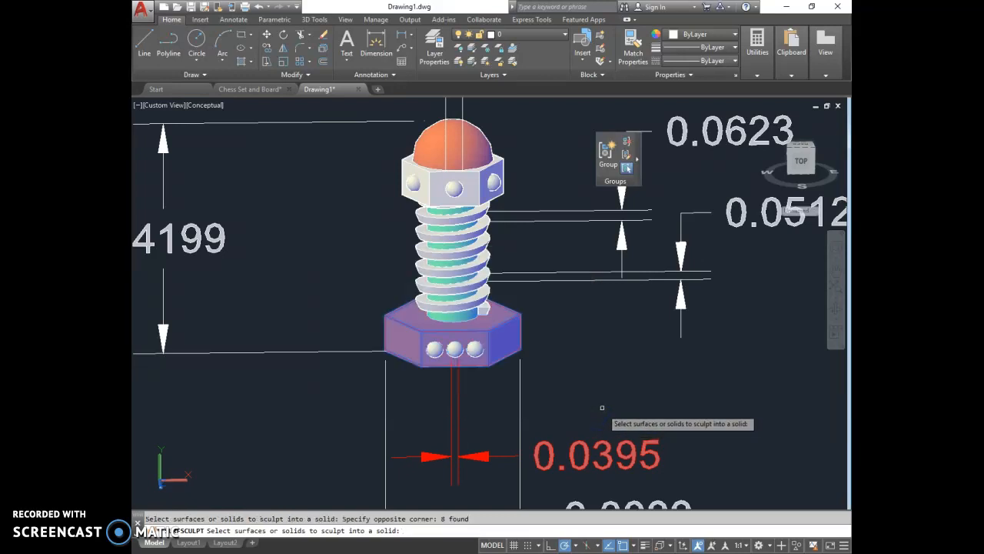
click(499, 335)
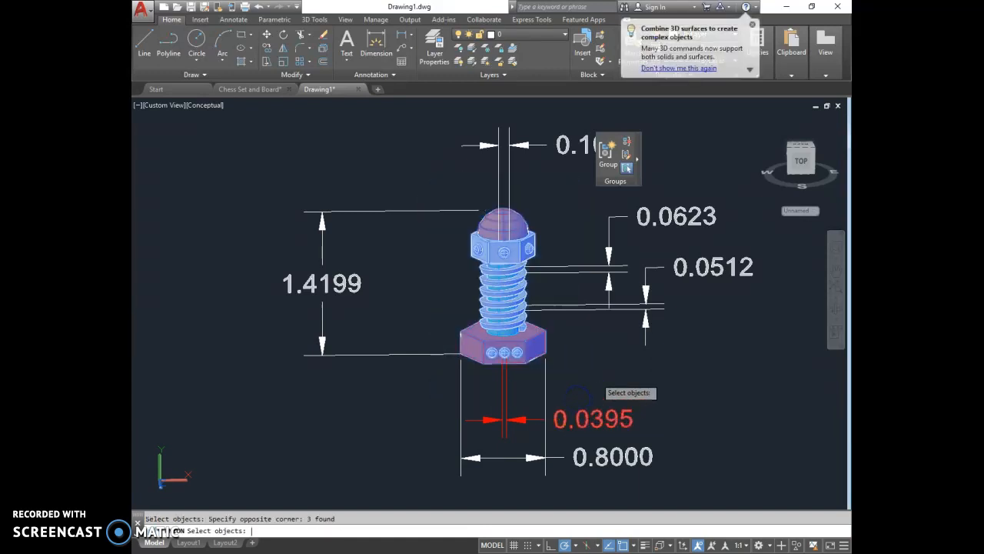
Finish selecting the pawn's pieces and drop the pawn at its new position before uniting
click(673, 360)
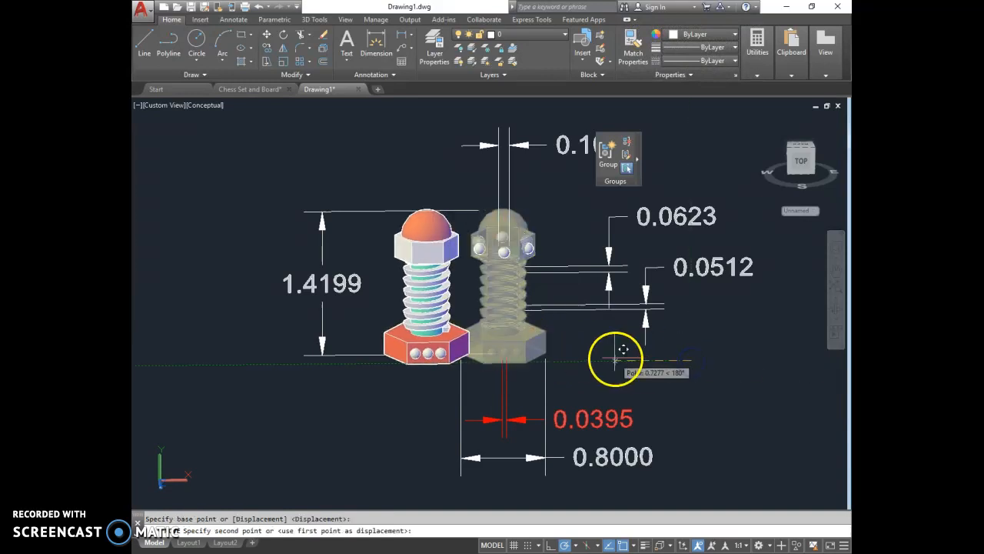
click(622, 357)
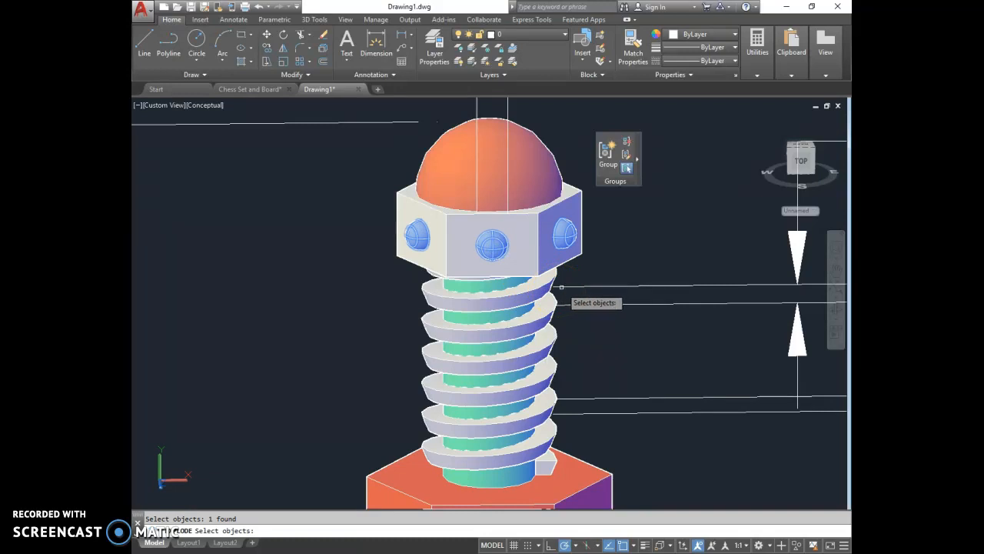
mouse_move(495, 245)
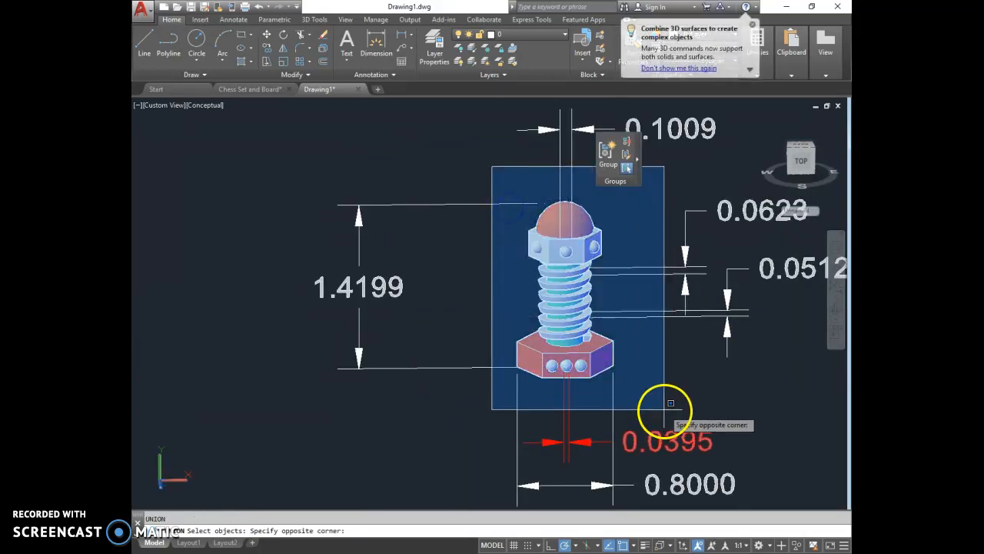
click(652, 356)
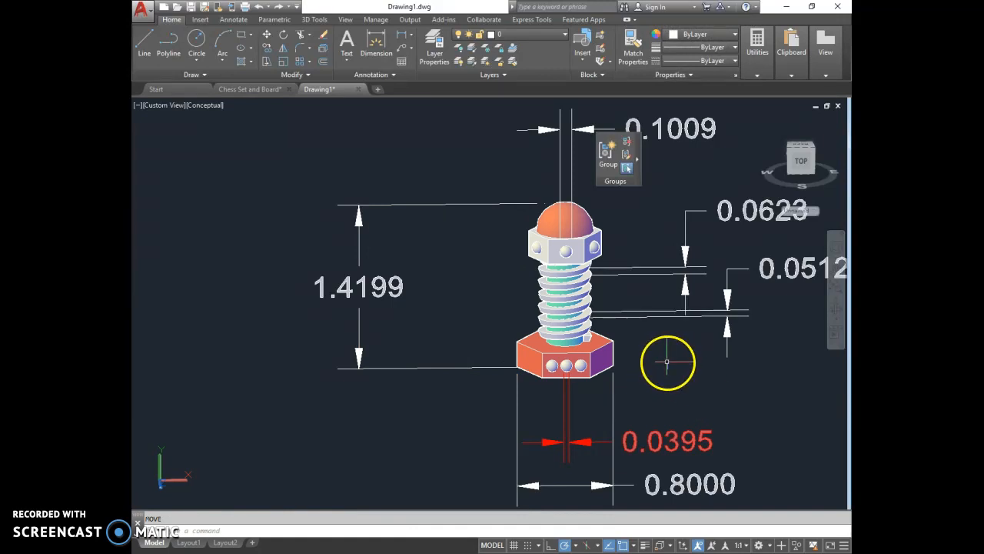
mouse_move(691, 375)
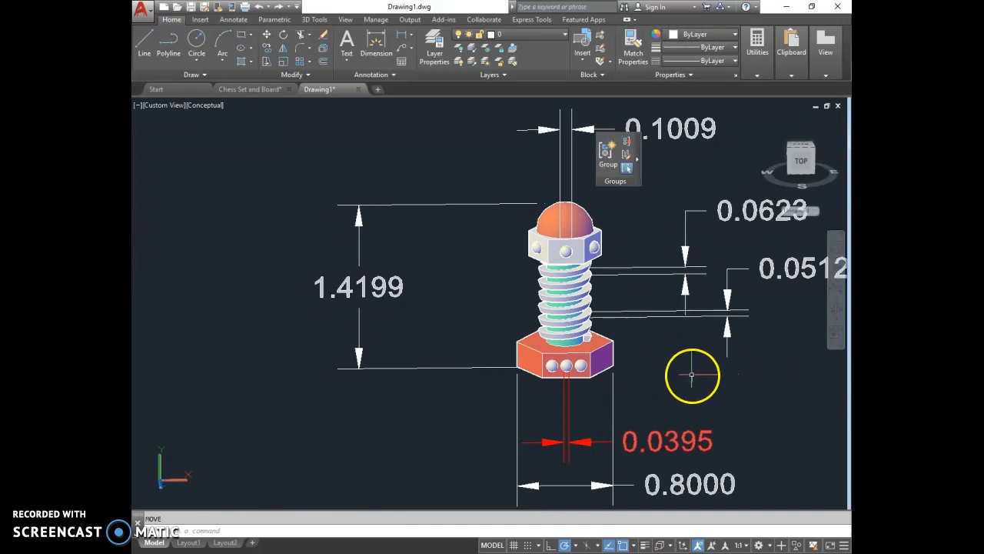
mouse_move(664, 440)
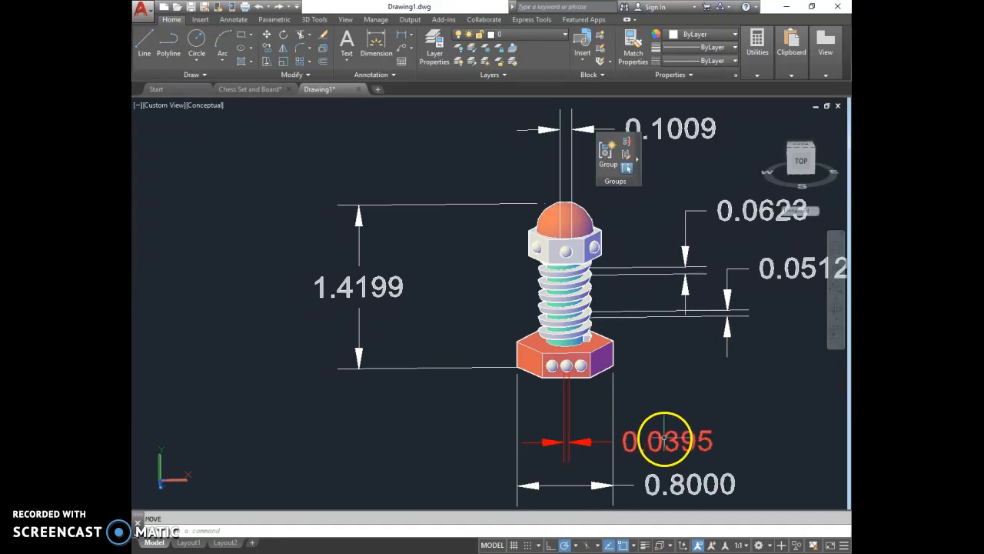
mouse_move(577, 369)
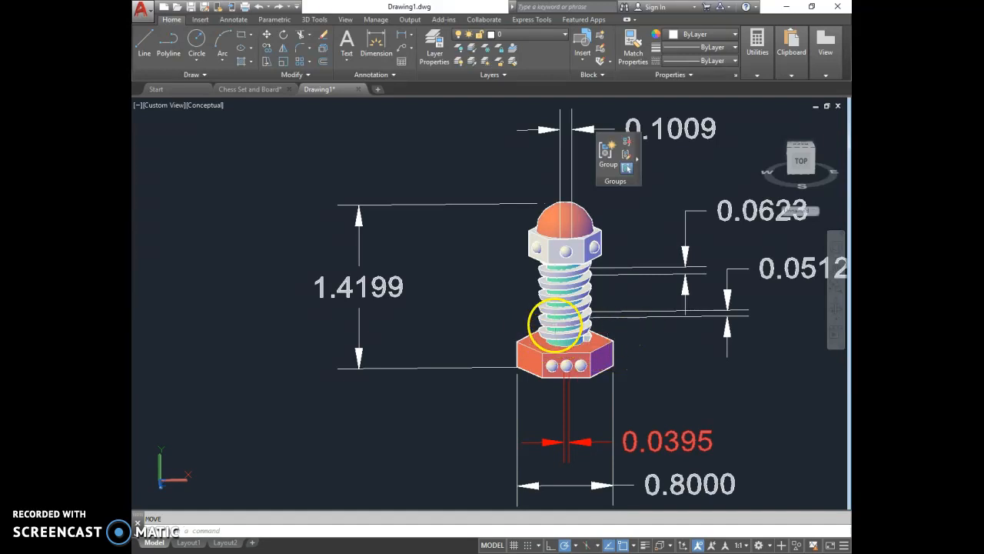
Choose Top from the viewport's preset views to look straight down on the pawn
click(162, 105)
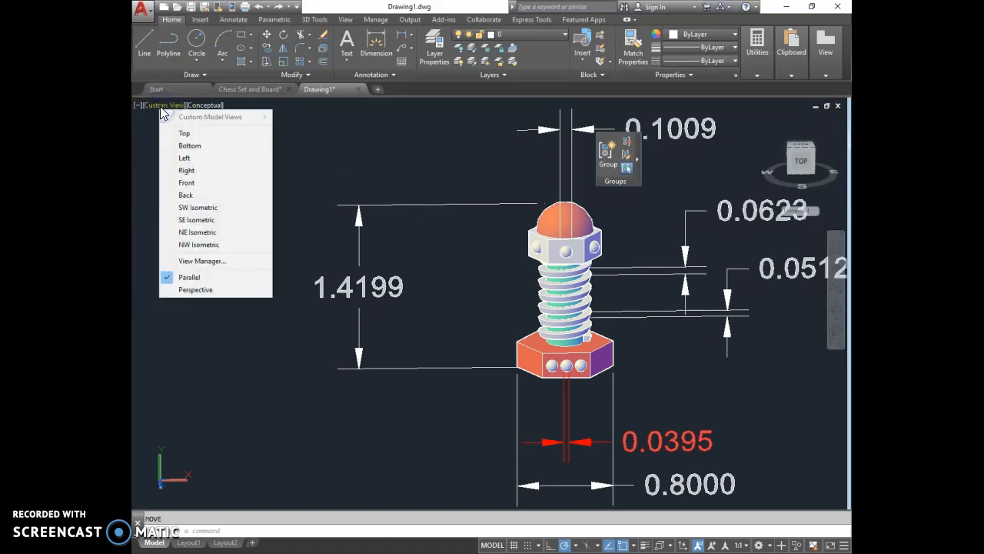
mouse_move(188, 139)
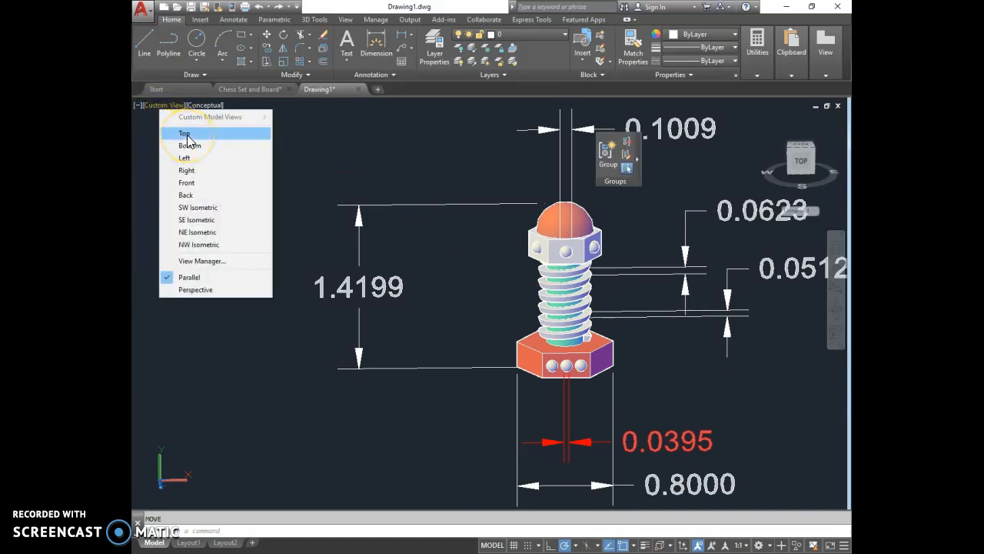
click(184, 132)
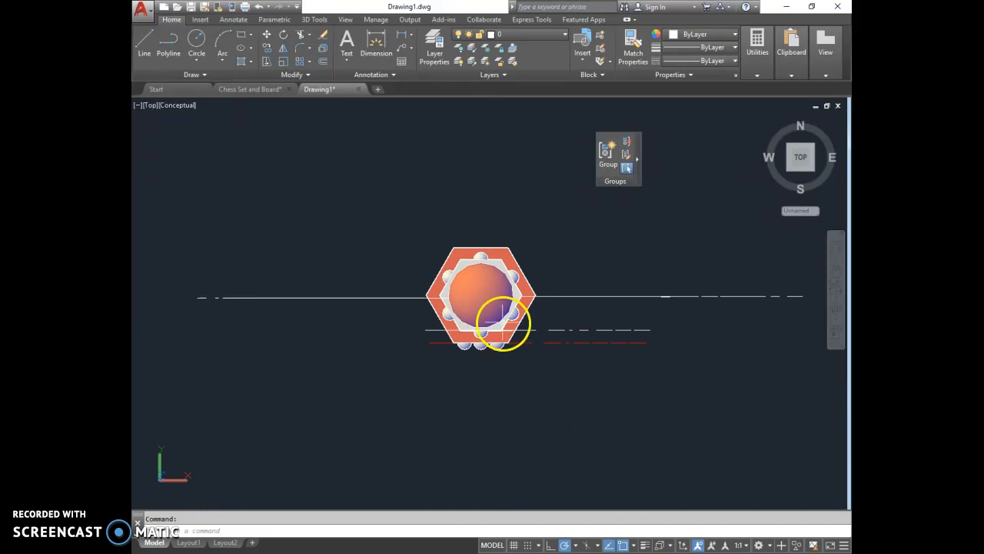
mouse_move(286, 188)
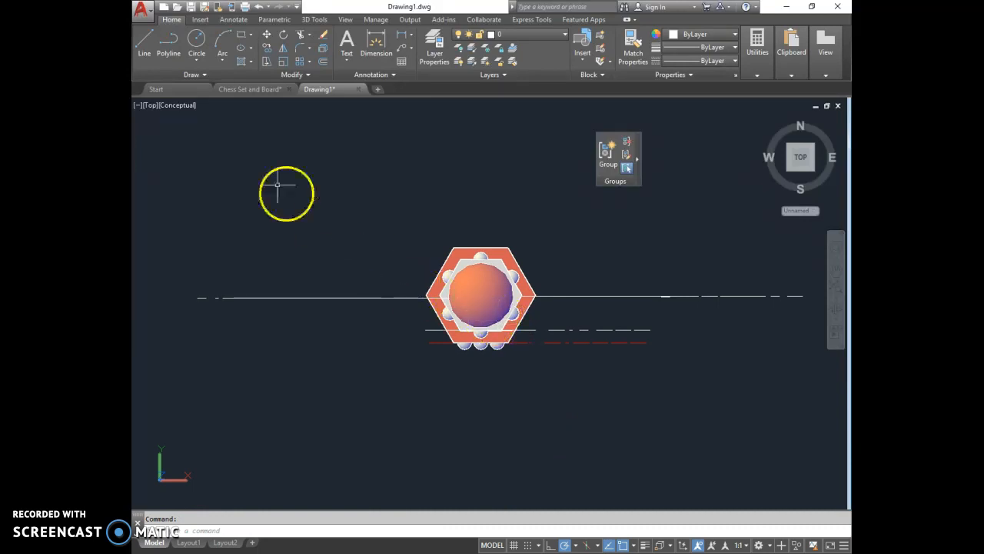
mouse_move(151, 113)
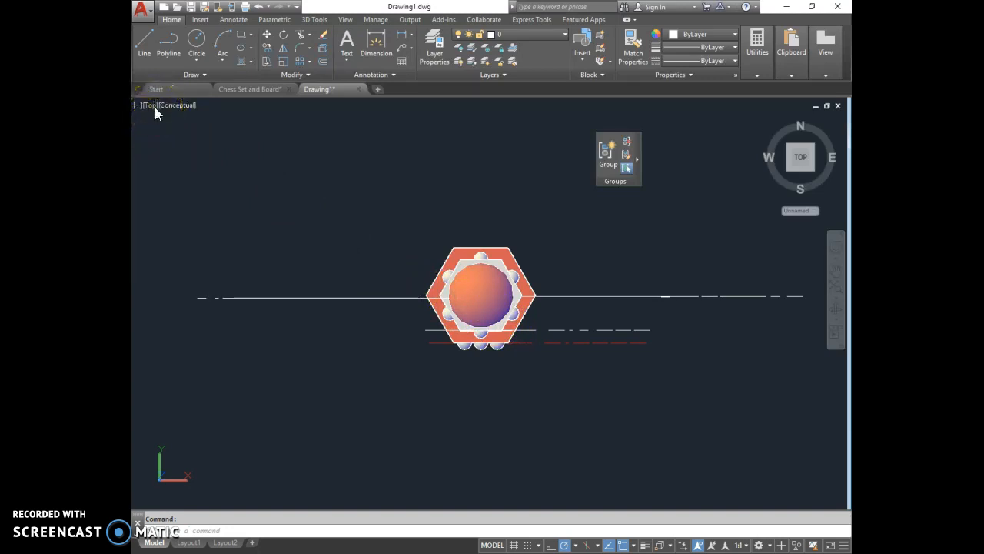
mouse_move(261, 163)
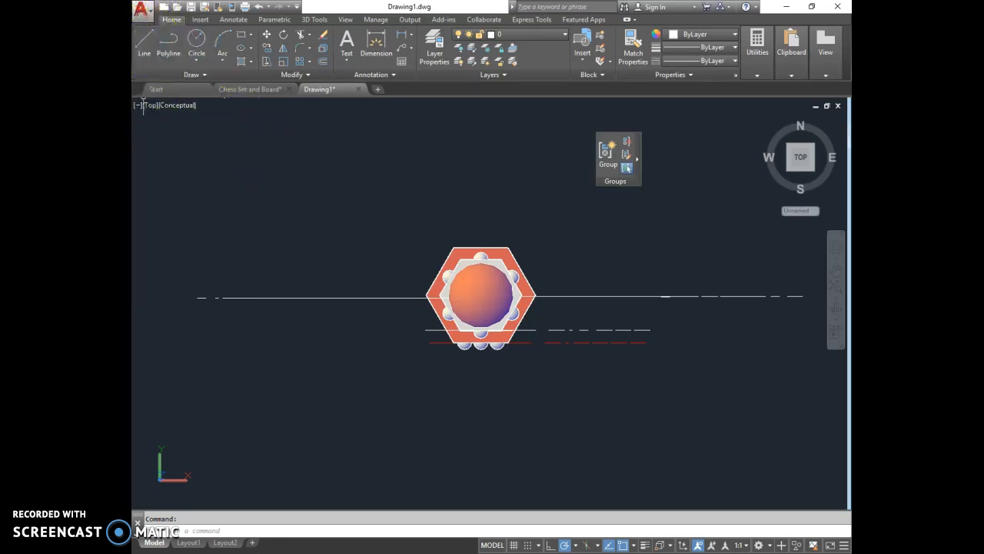
Bring up the Application menu's Export formats list
click(148, 14)
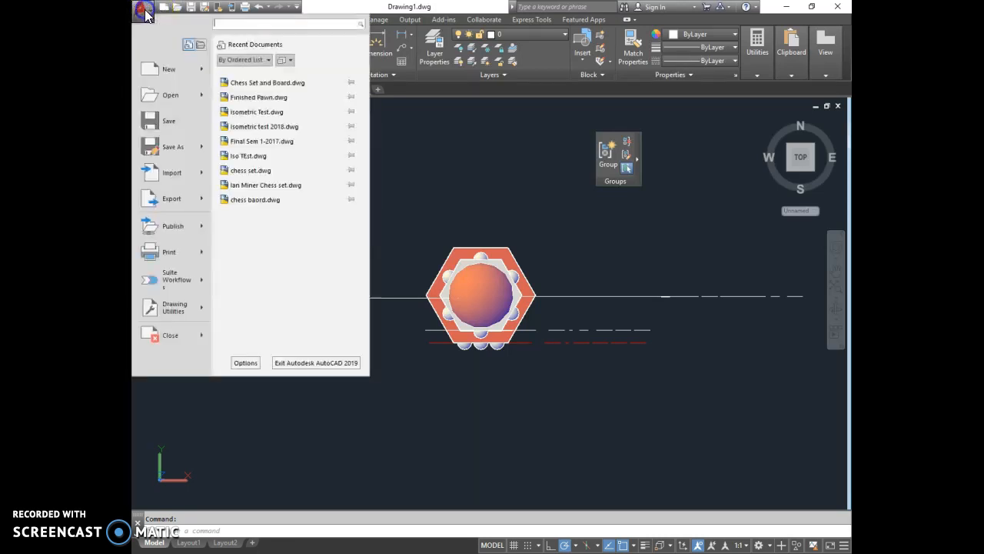
mouse_move(172, 198)
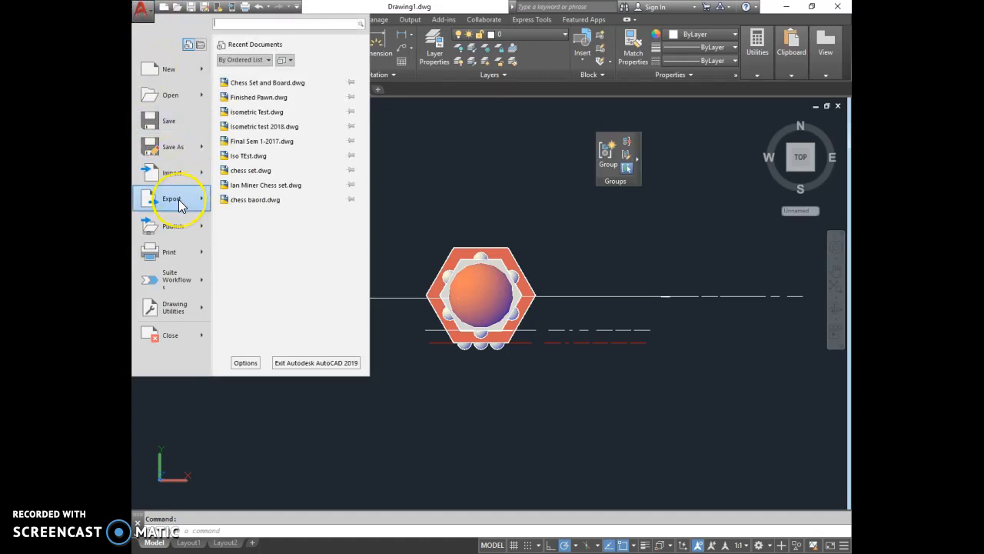
click(172, 198)
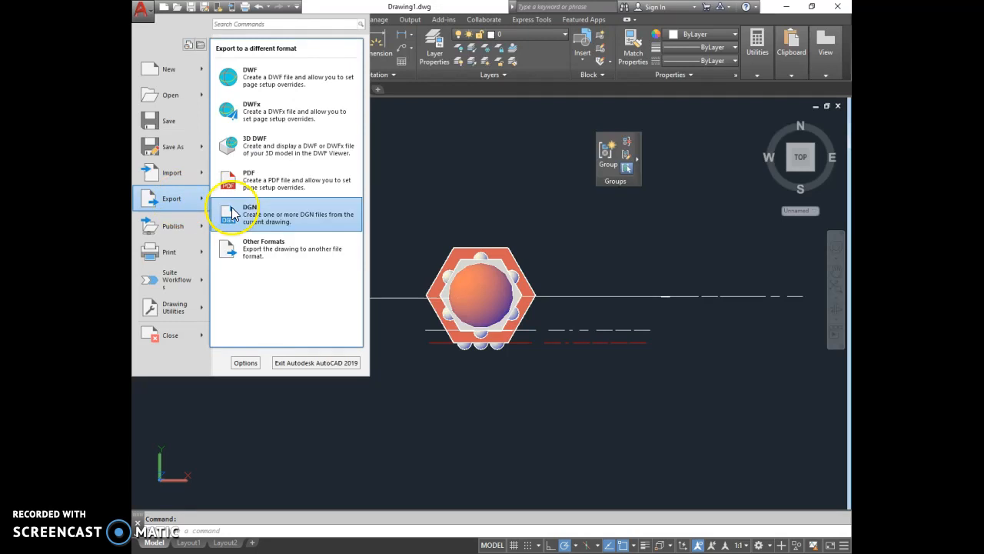
mouse_move(269, 249)
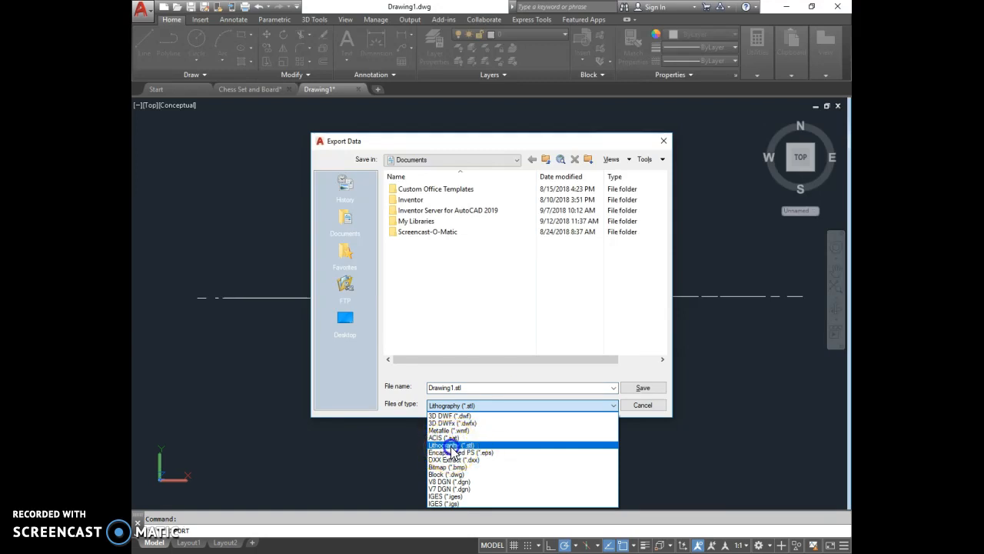
Choose Lithography STL as the export type and browse into DNW > Student Drawings
click(452, 445)
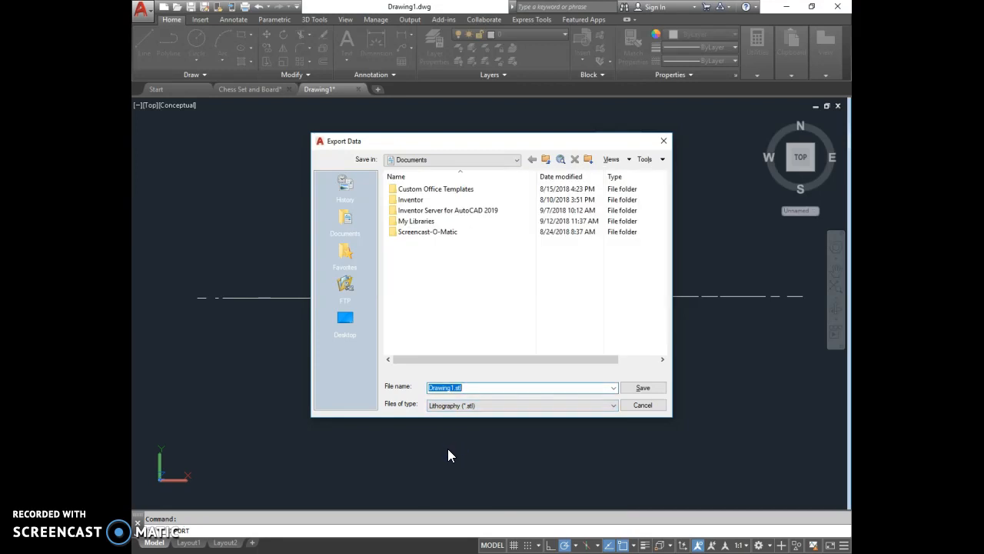
click(517, 158)
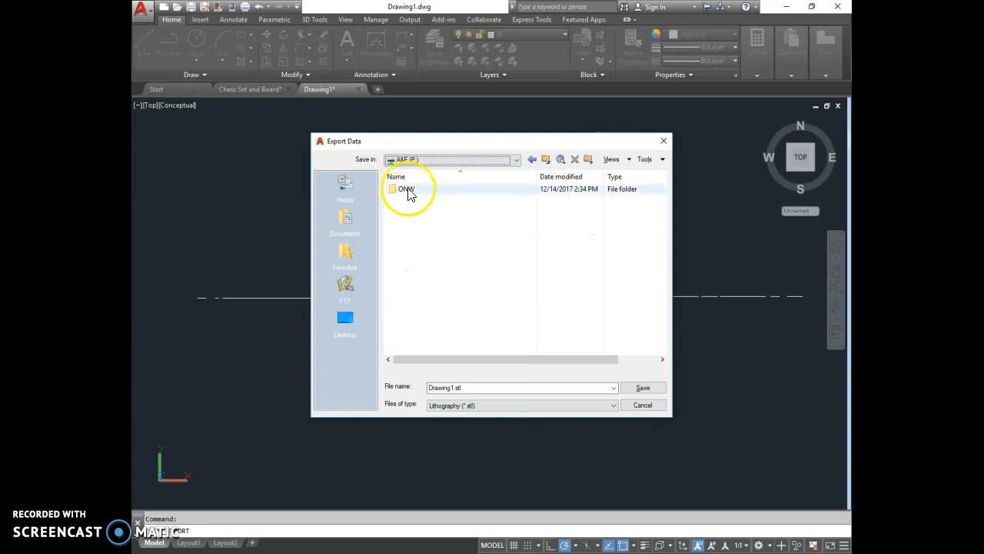
double_click(406, 188)
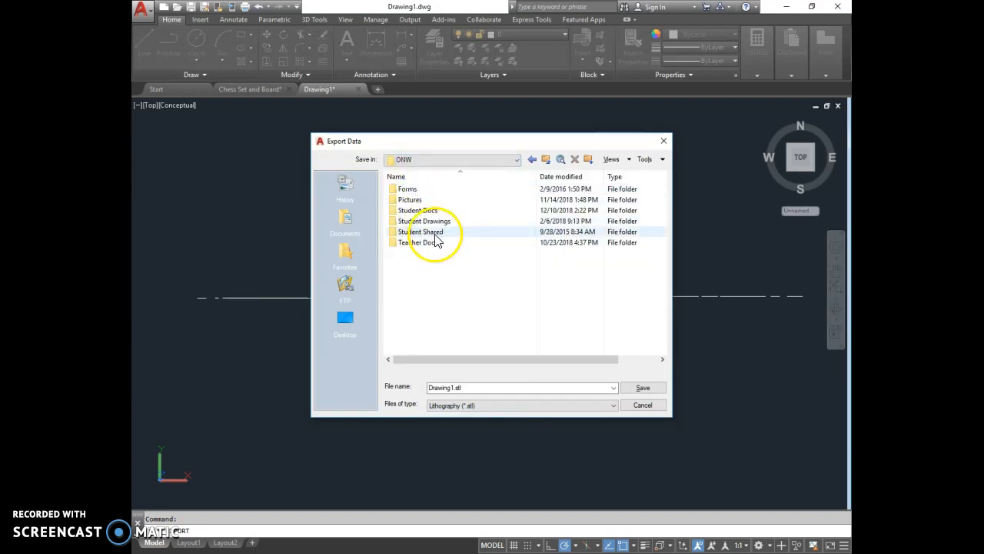
click(425, 222)
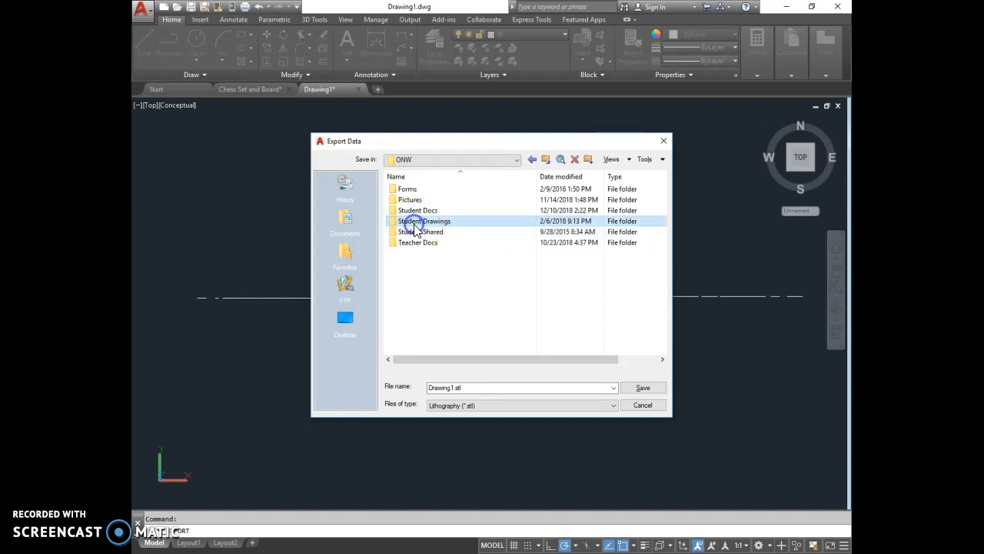
double_click(424, 222)
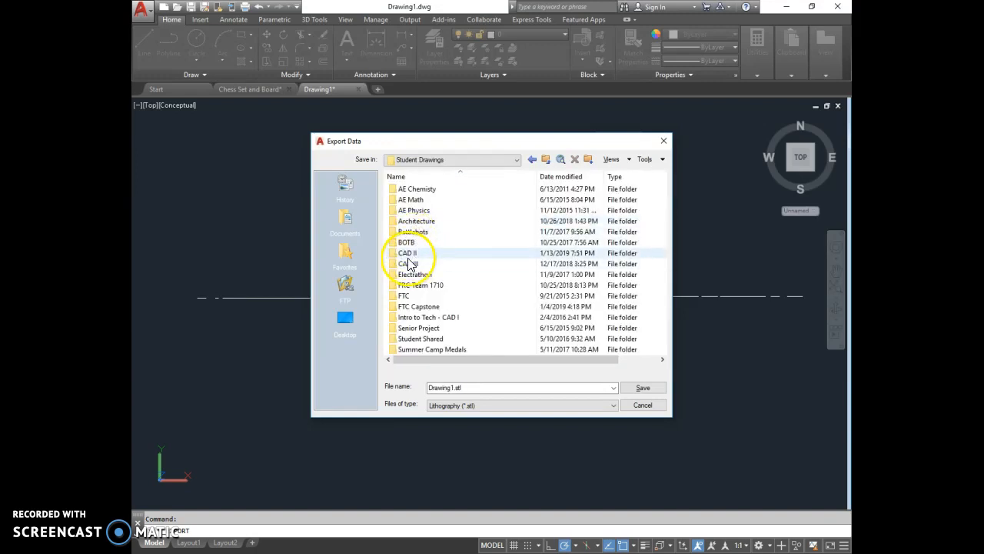
Continue through CAD II > 2018-19 > STL > Pawn into the empty 2nd hour folder
click(405, 252)
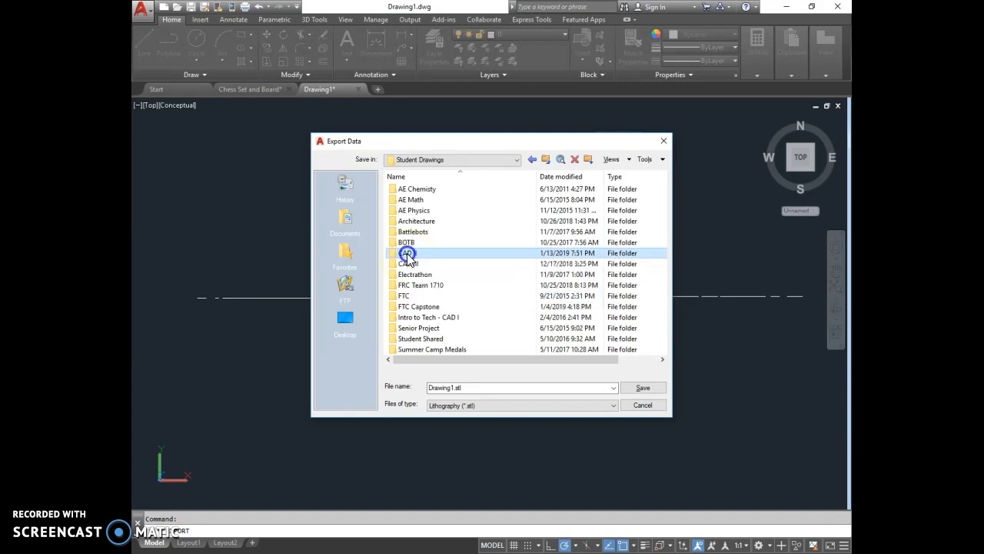
double_click(409, 252)
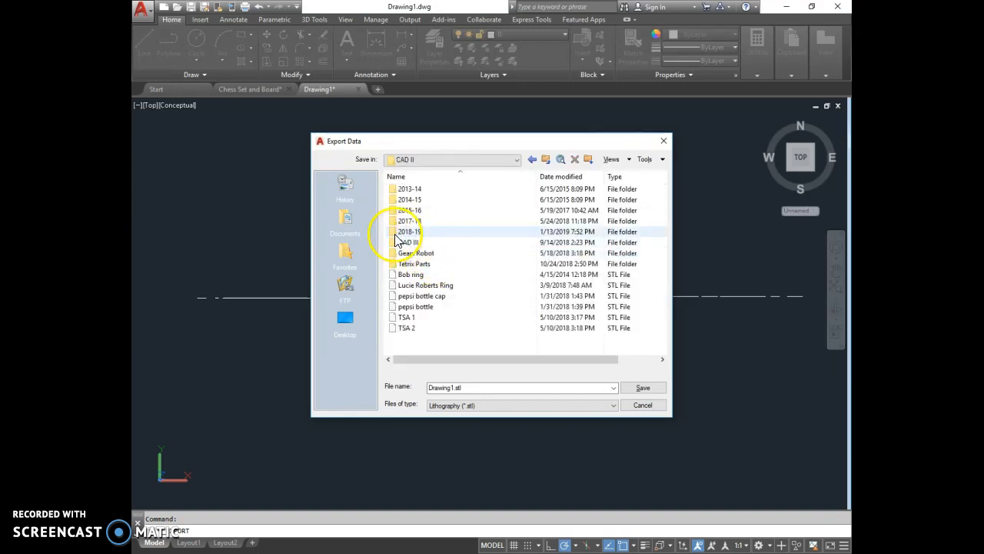
mouse_move(412, 237)
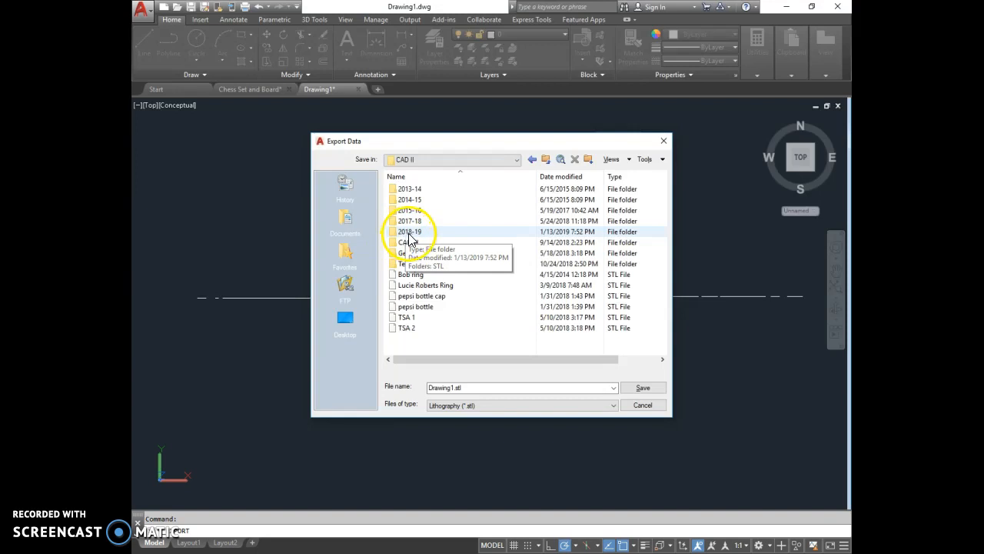
double_click(409, 230)
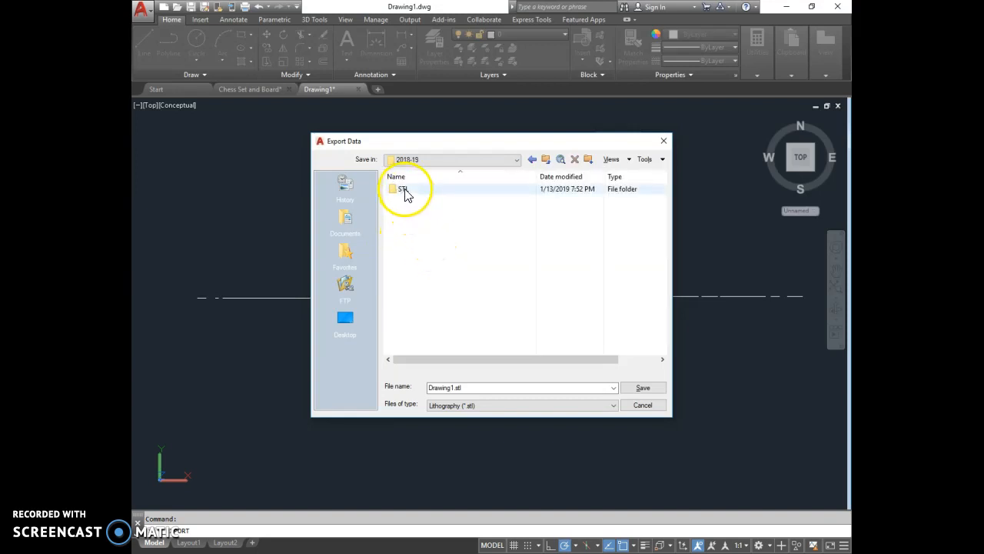
double_click(403, 188)
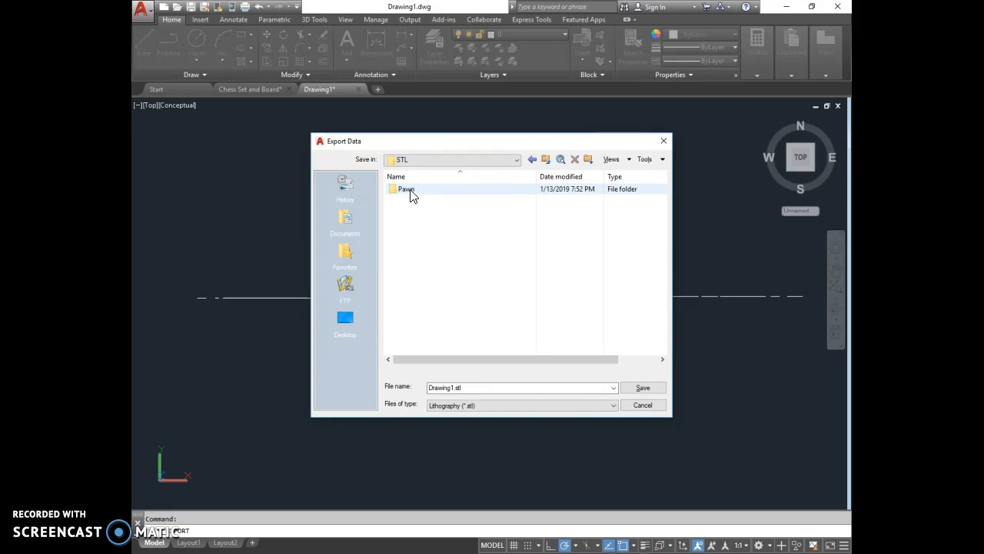
double_click(406, 189)
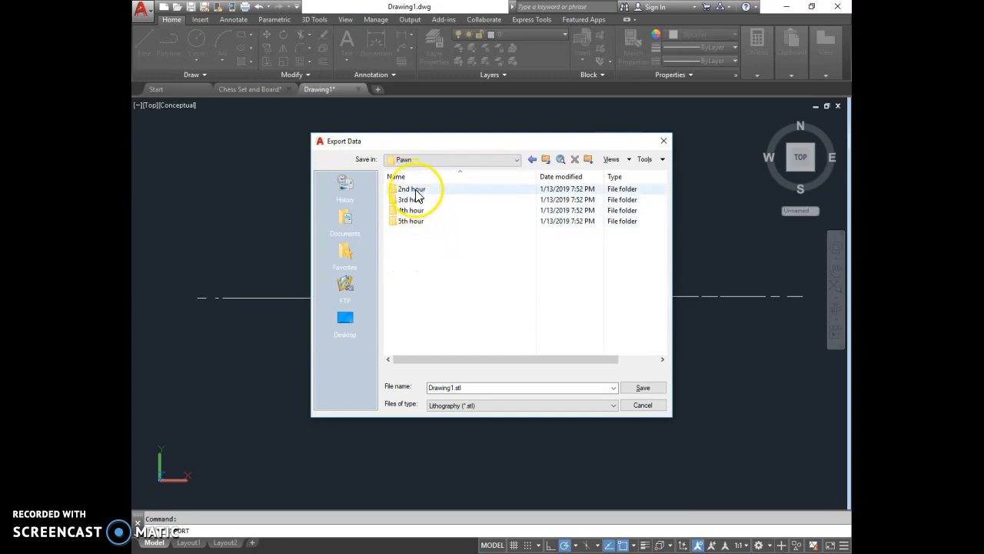
mouse_move(412, 189)
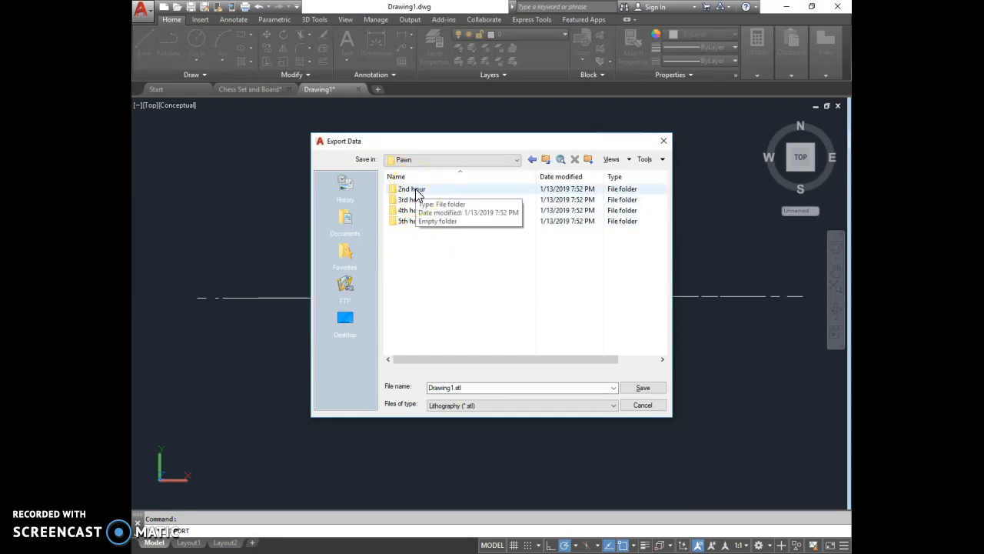
double_click(412, 190)
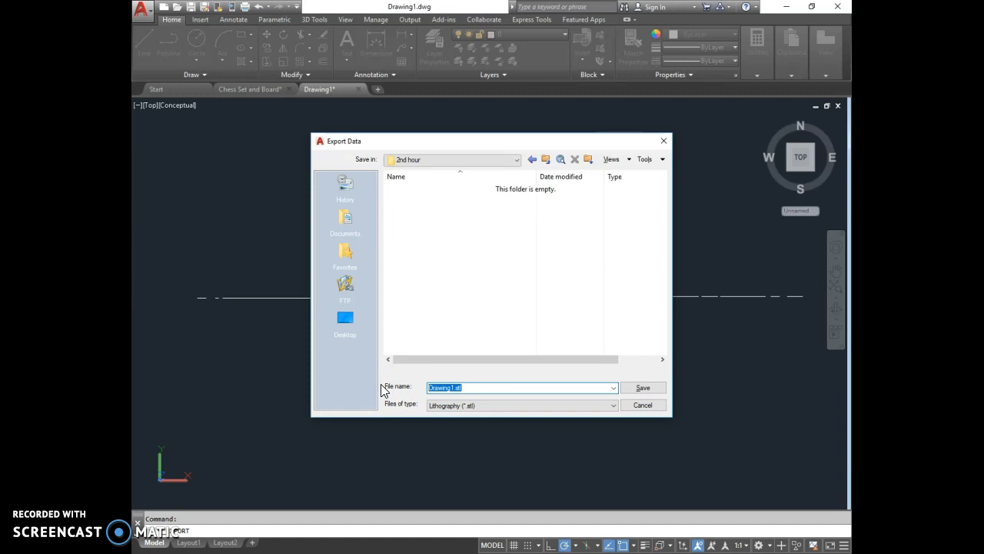
Enter 'Worcester Pawn' as the STL export file name
text(Worcester)
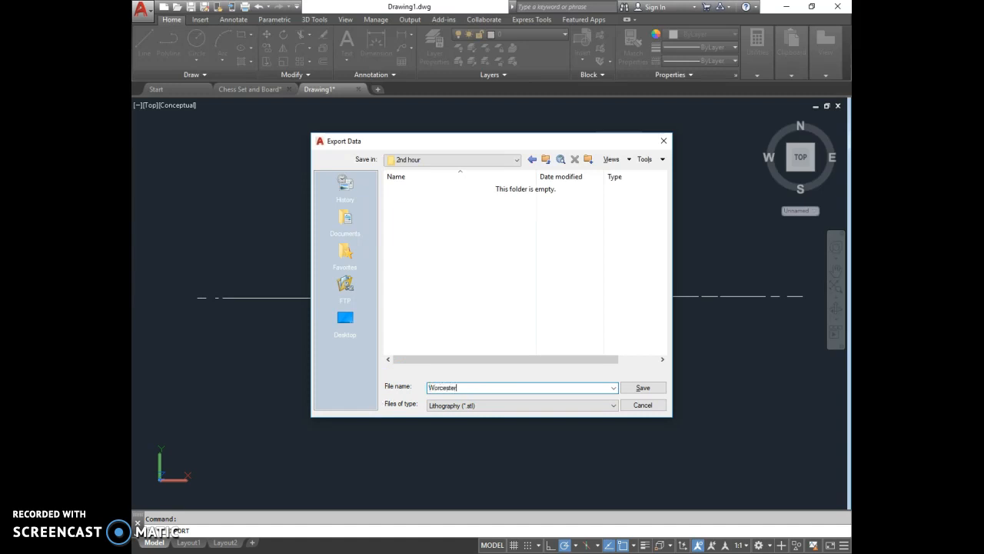
text(paw)
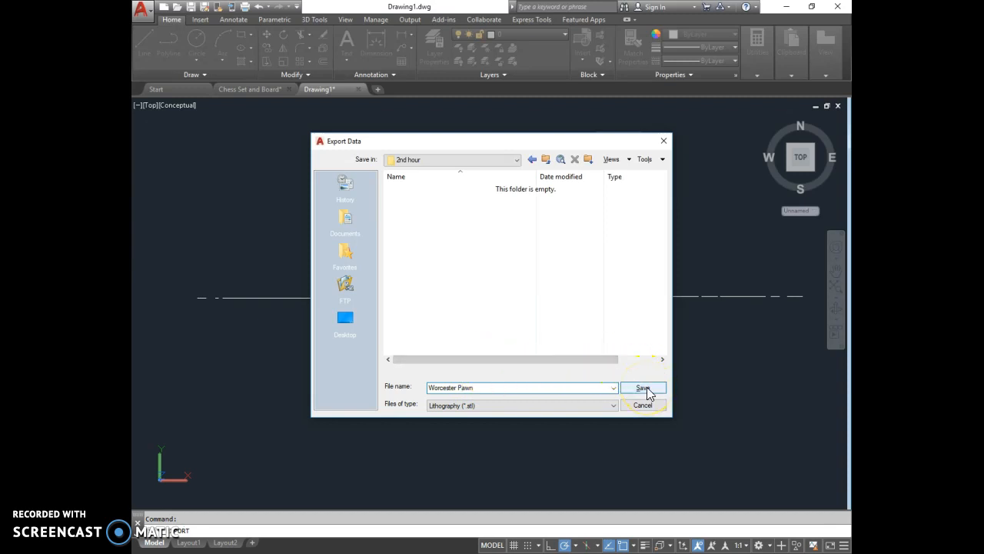
Save the export and select the pawn solid as the object to write to STL
click(642, 388)
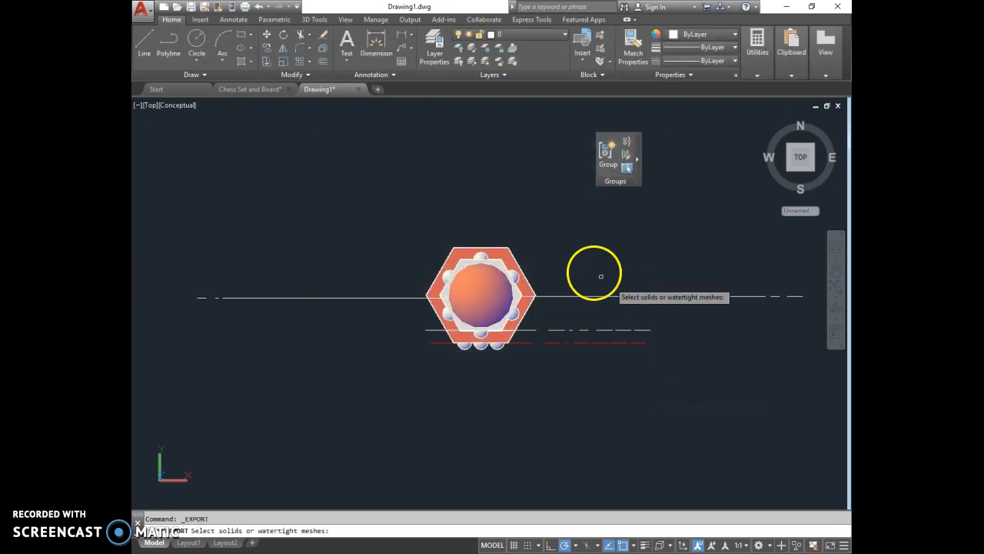
mouse_move(486, 229)
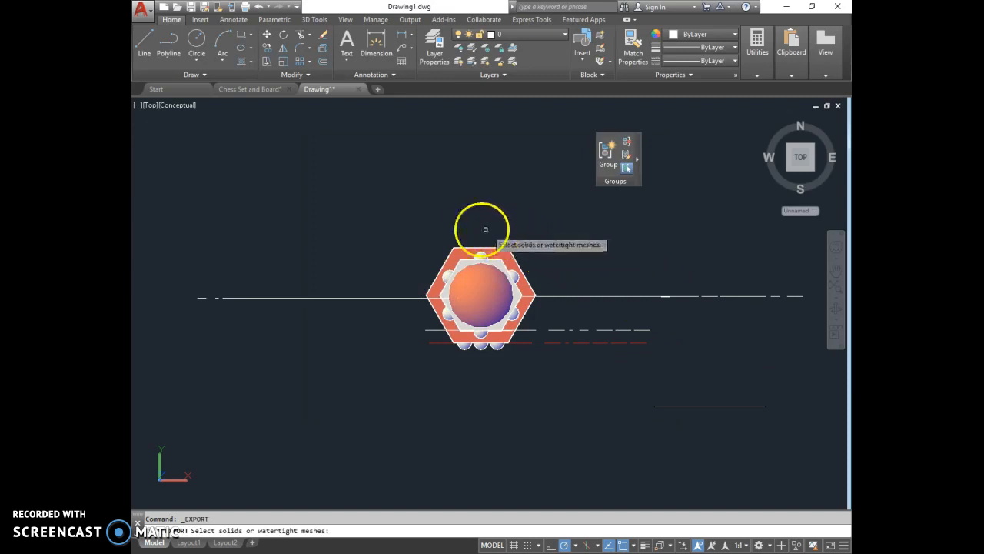
mouse_move(455, 218)
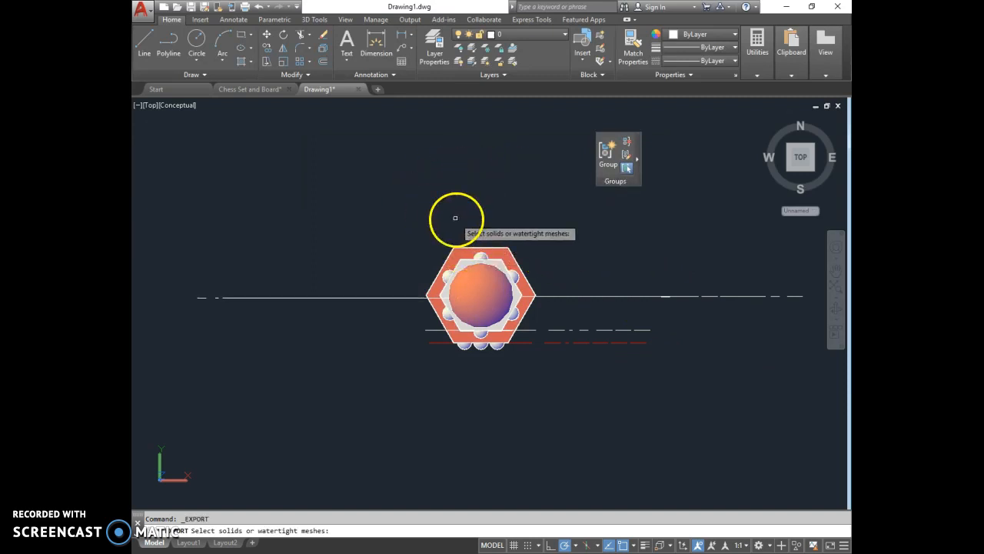
mouse_move(458, 238)
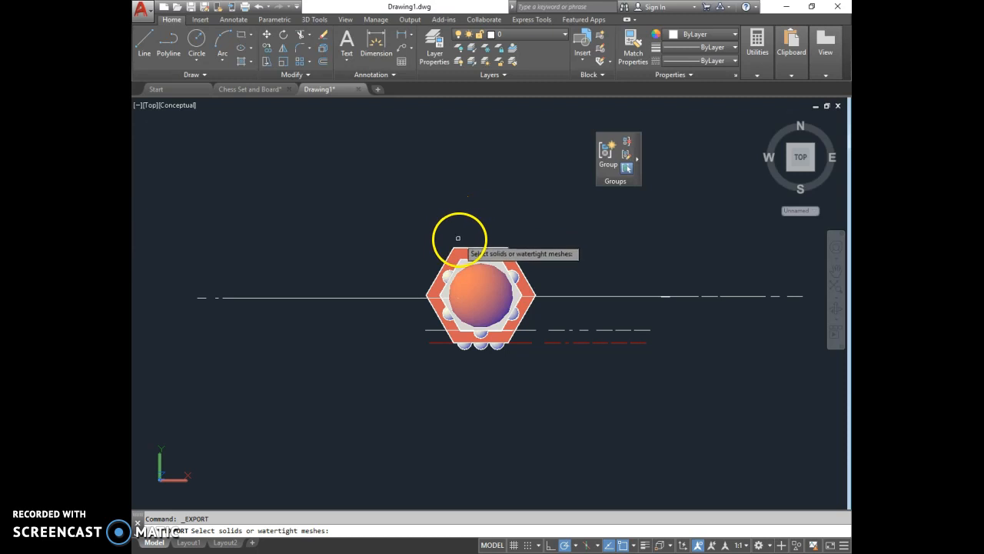
mouse_move(468, 249)
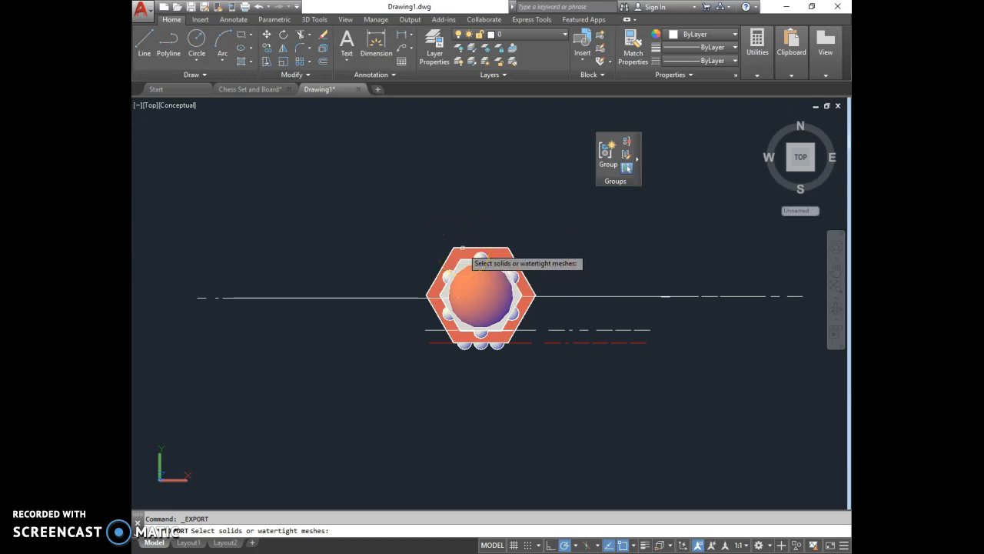
click(480, 295)
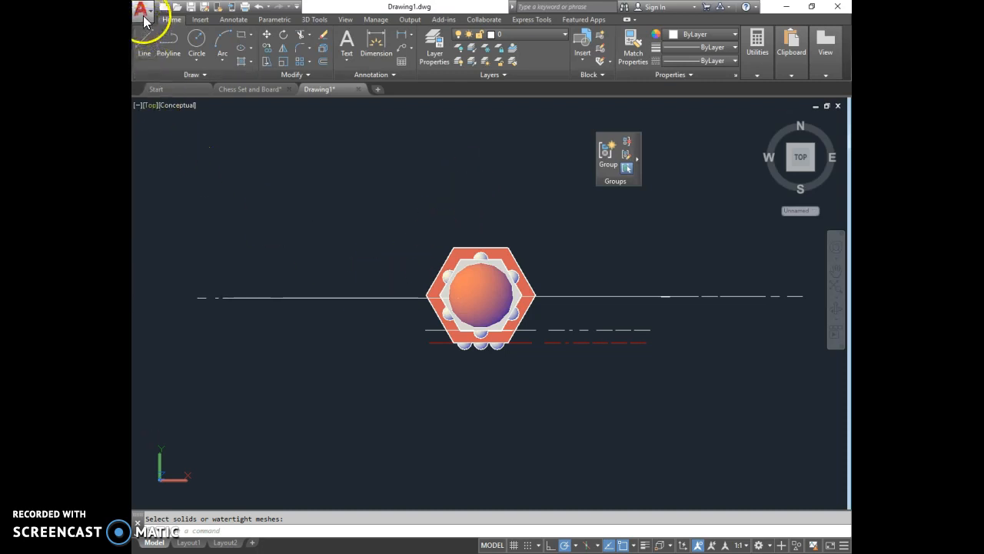
Start EXPORT again and browse ORW > Student Drawings > CAD > STL > Pawn > 2nd hour to find Worcester Pawn
click(145, 9)
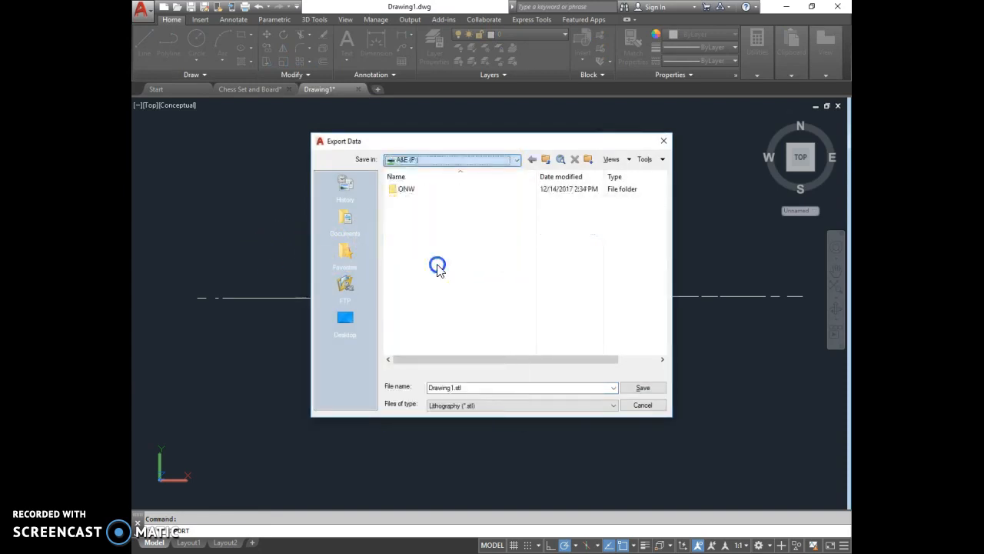
double_click(406, 187)
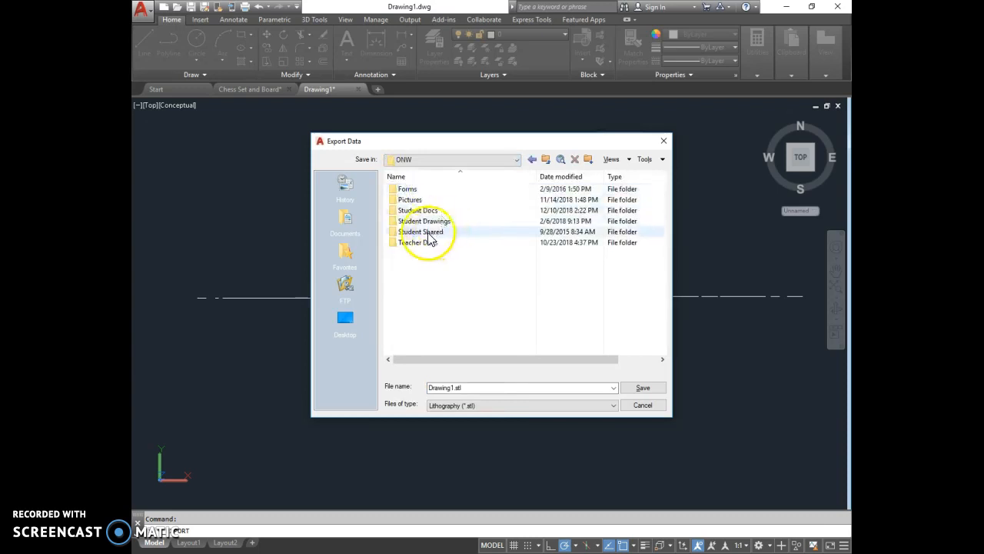
double_click(424, 222)
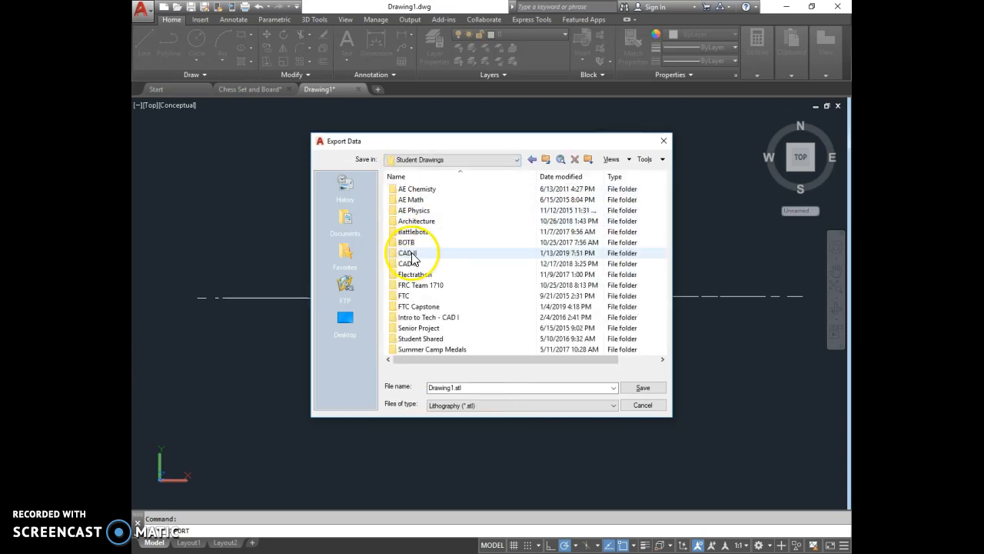
double_click(406, 252)
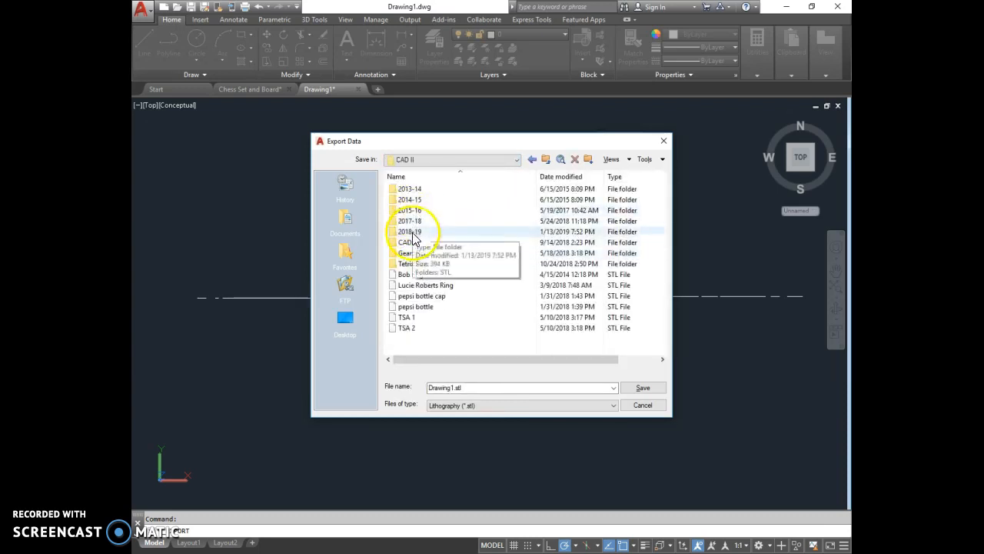
double_click(405, 241)
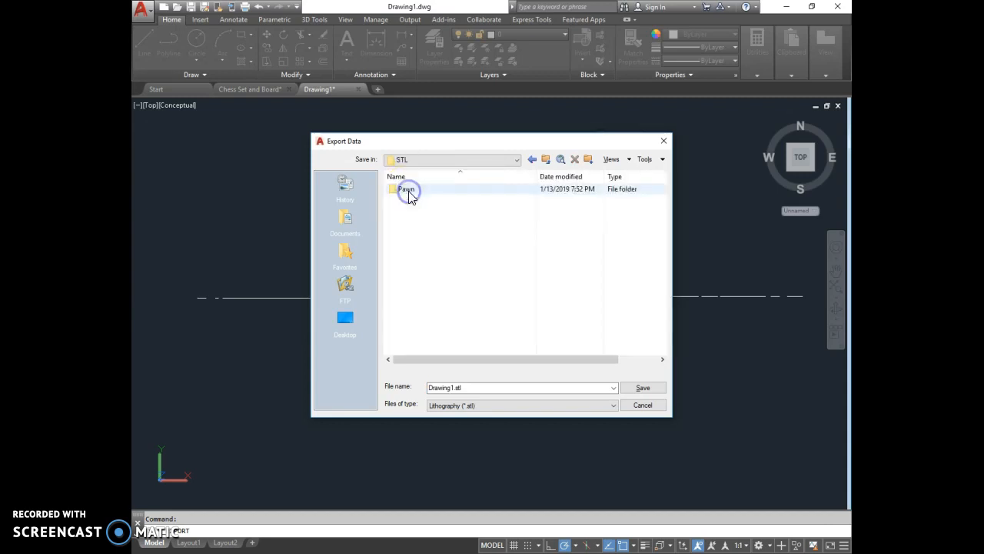
double_click(406, 189)
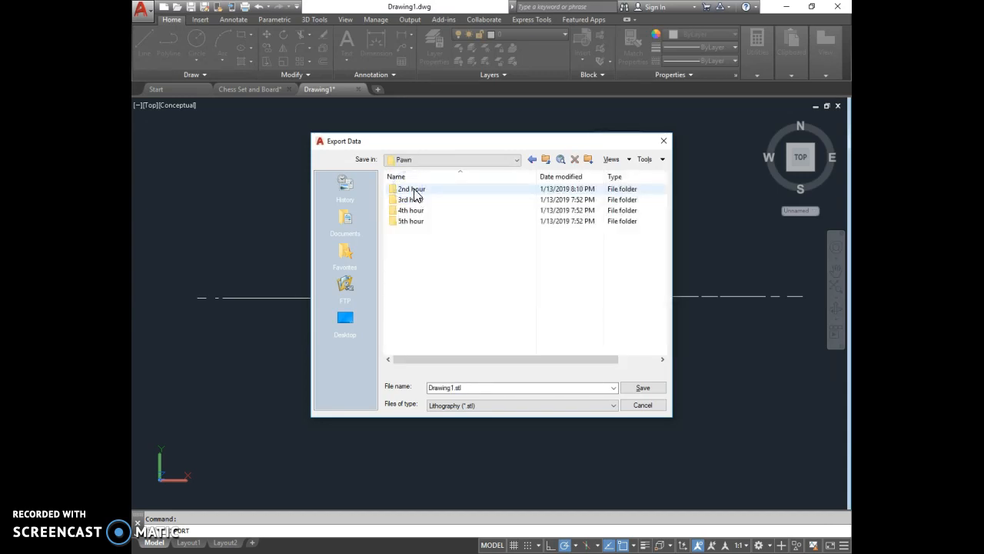
double_click(412, 187)
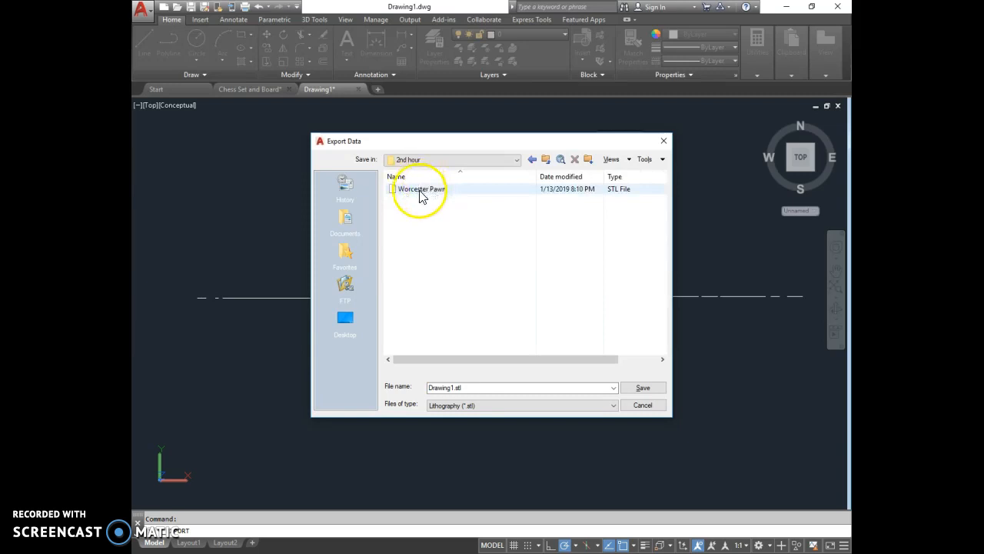
Confirm the Worcester Pawn STL exists, then cancel the Export Data dialog
click(421, 188)
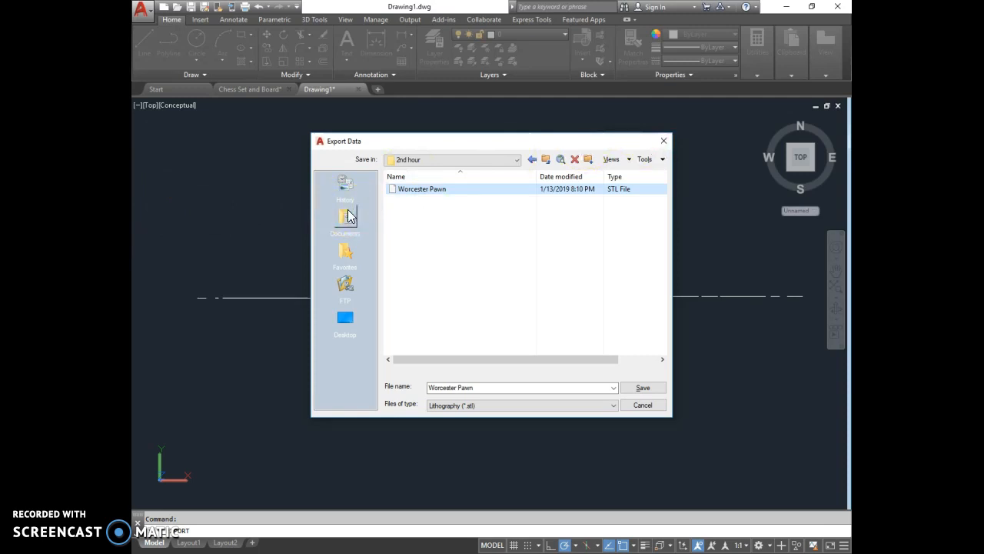
mouse_move(495, 212)
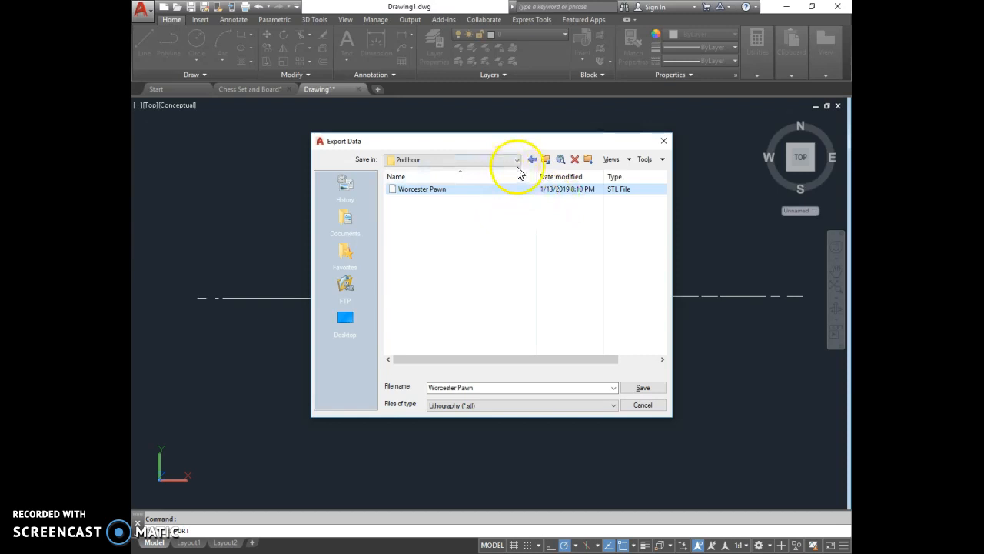
click(516, 159)
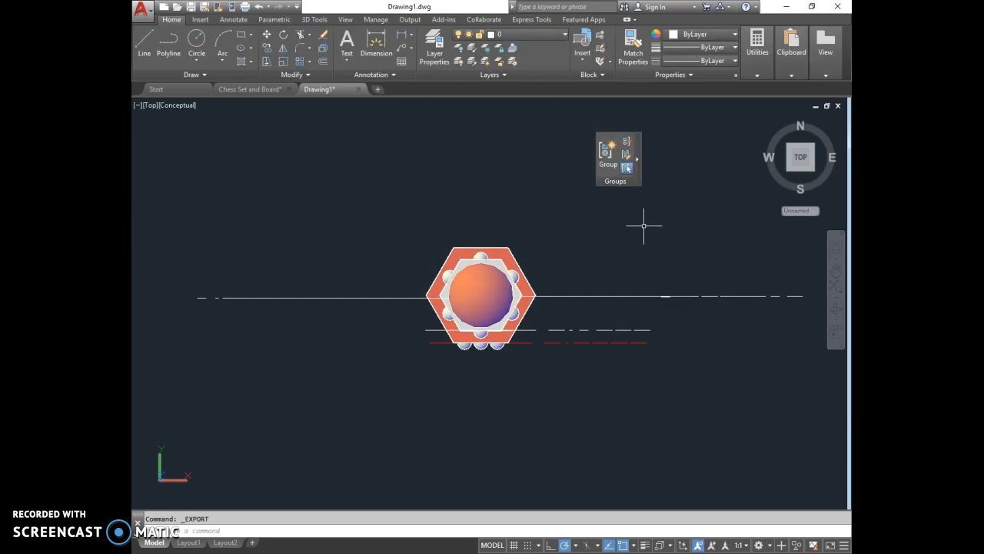
mouse_move(606, 416)
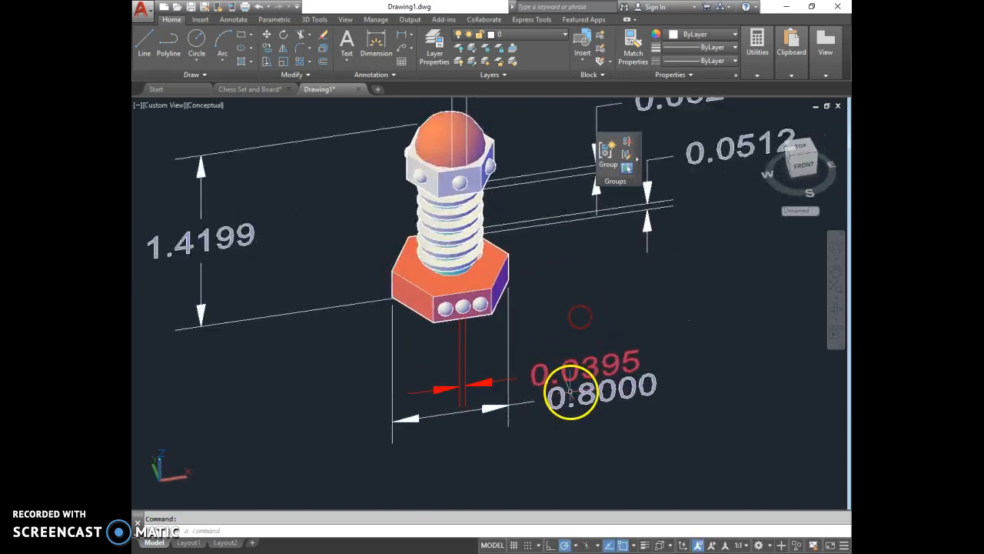
Zoom on the pawn in a front isometric 3D view showing its dimensions
scroll(down, 3)
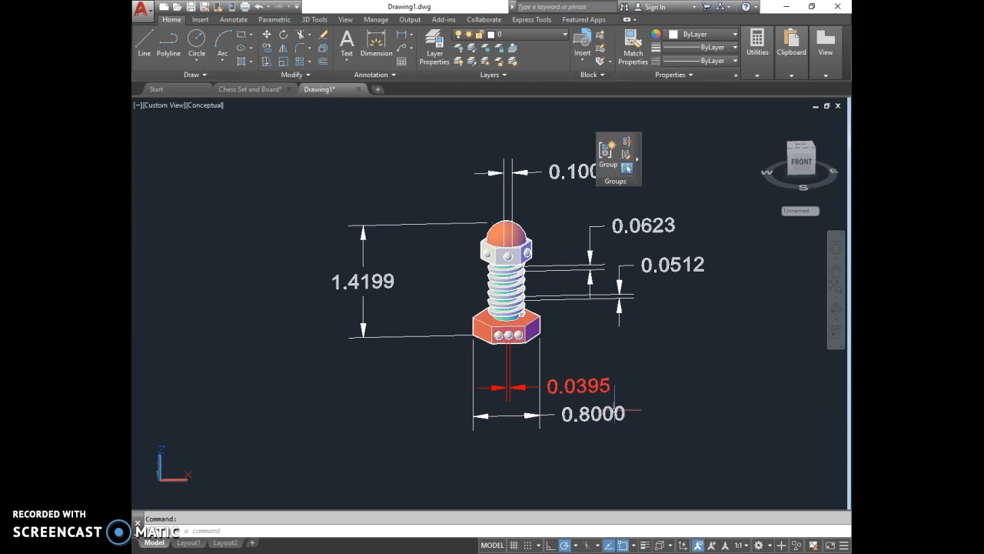
mouse_move(469, 348)
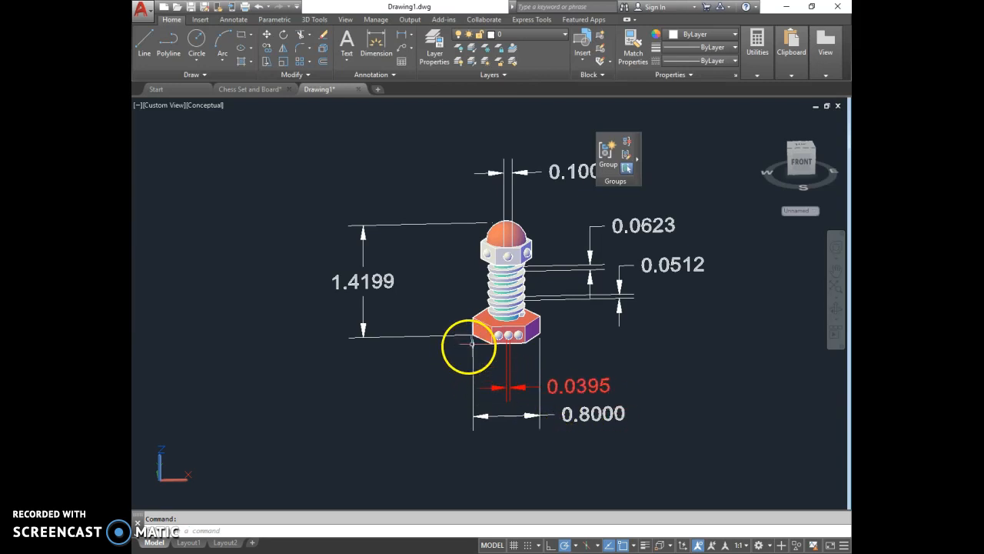